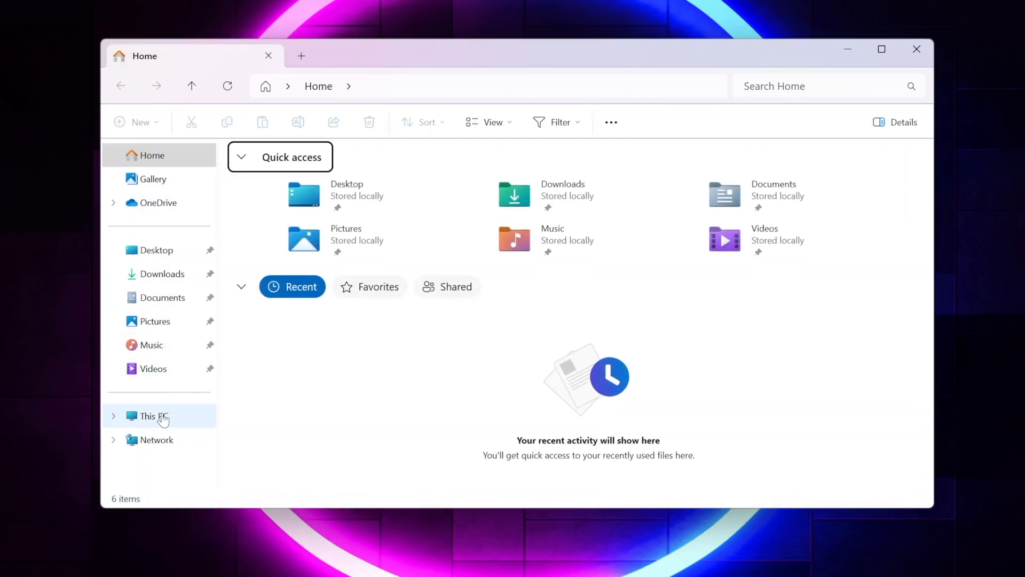
Confirm This PC lists only Local Disk (C:) and close File Explorer.
{"action": "left_click", "coordinate": [155, 415]}
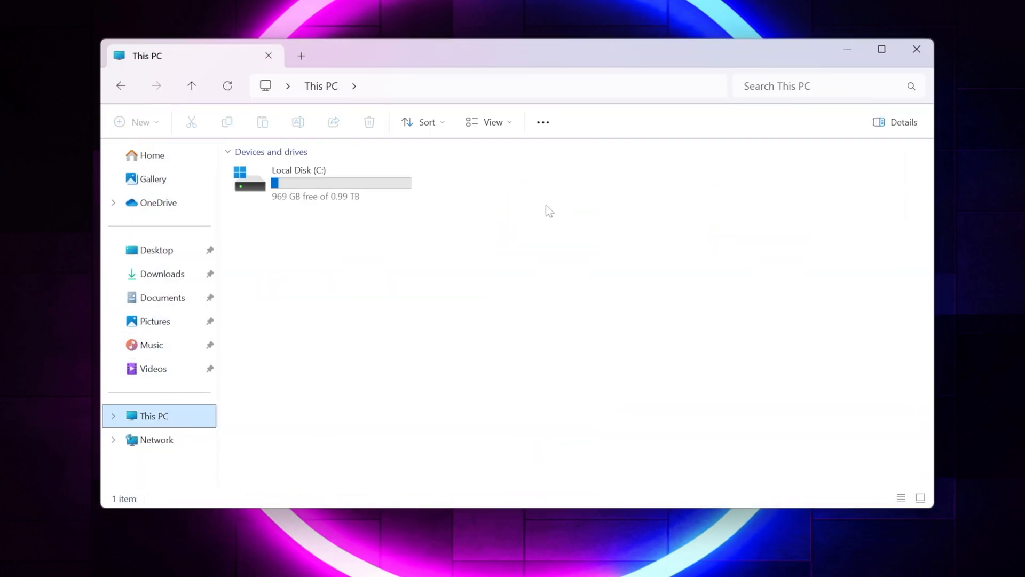
{"action": "mouse_move", "coordinate": [555, 203]}
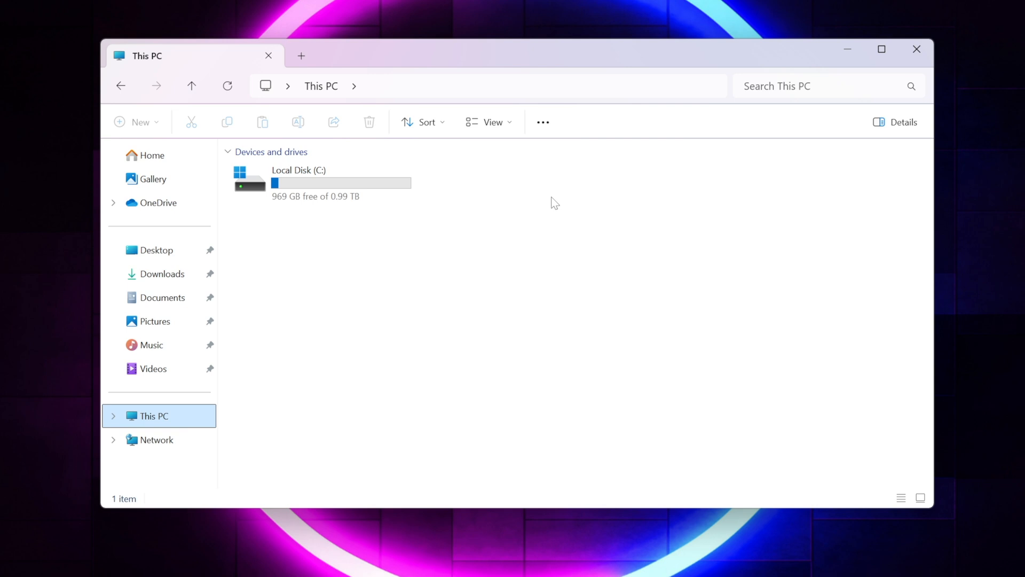
{"action": "mouse_move", "coordinate": [917, 51]}
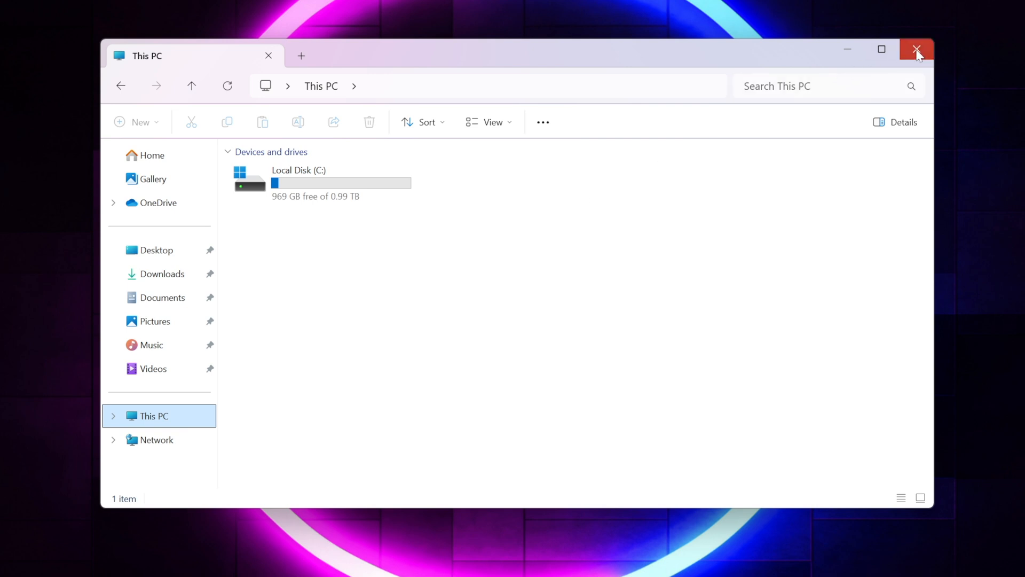
{"action": "left_click", "coordinate": [919, 50]}
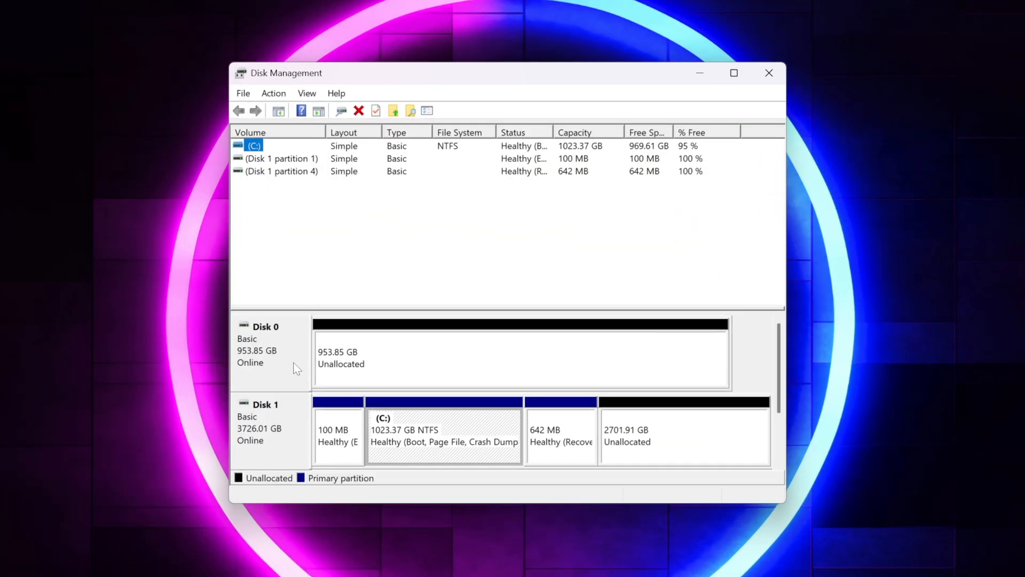
{"action": "mouse_move", "coordinate": [416, 368]}
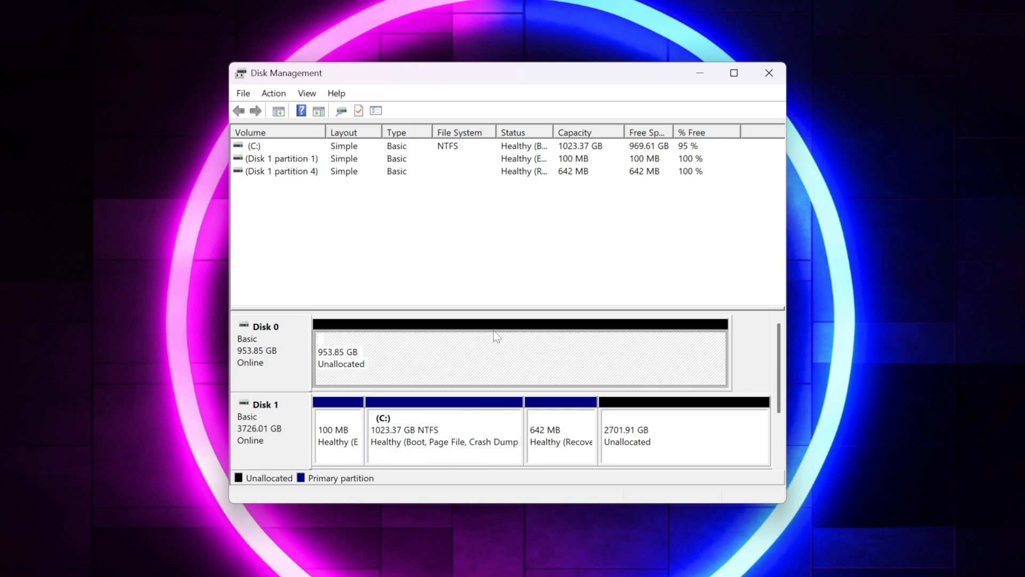
Show the context menu for Disk 0's 953.85 GB unallocated space.
{"action": "right_click", "coordinate": [495, 336]}
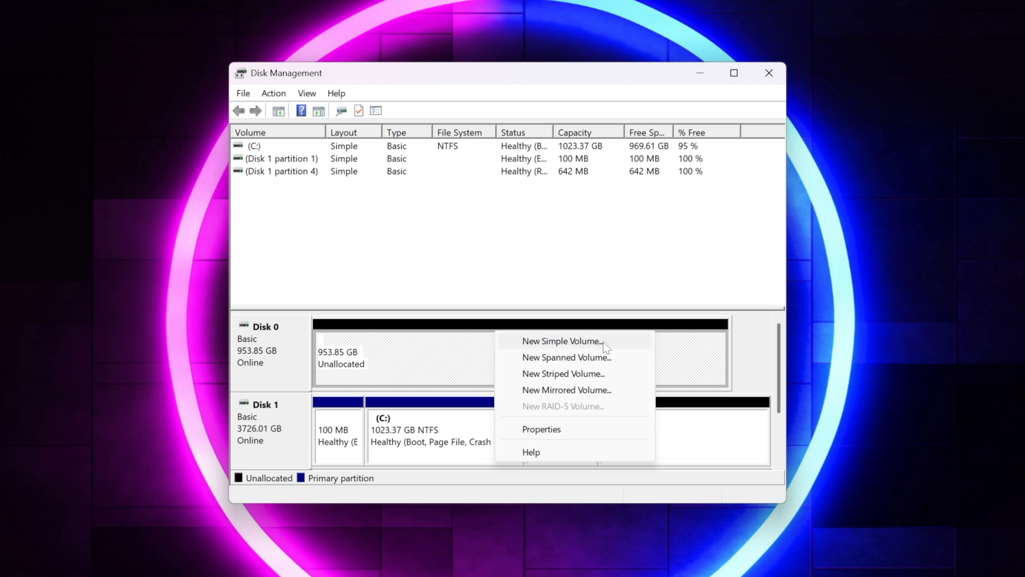
{"action": "mouse_move", "coordinate": [615, 340]}
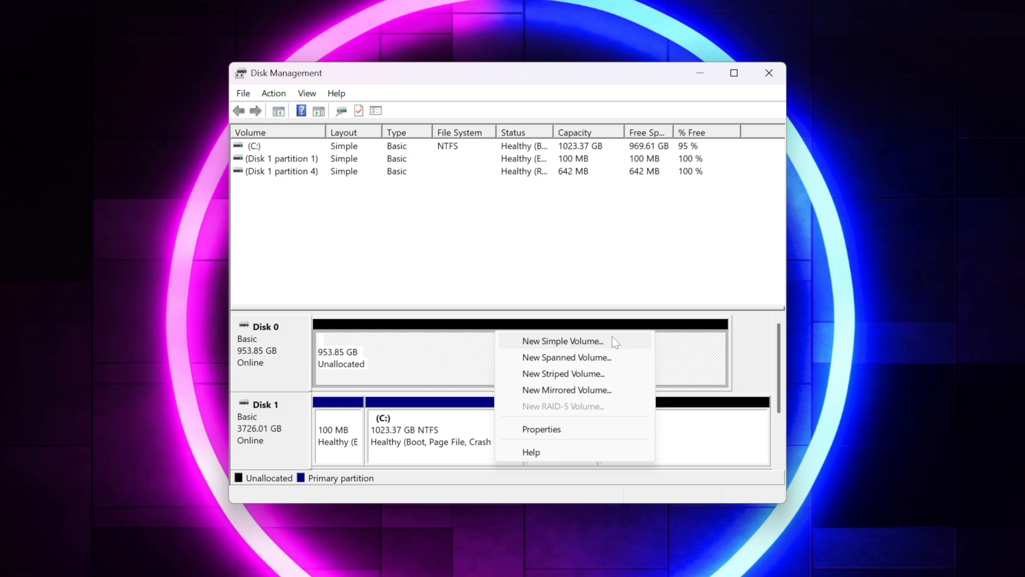
Start a New Simple Volume on Disk 0 at the full 976745 MB size with drive letter D.
{"action": "left_click", "coordinate": [561, 340]}
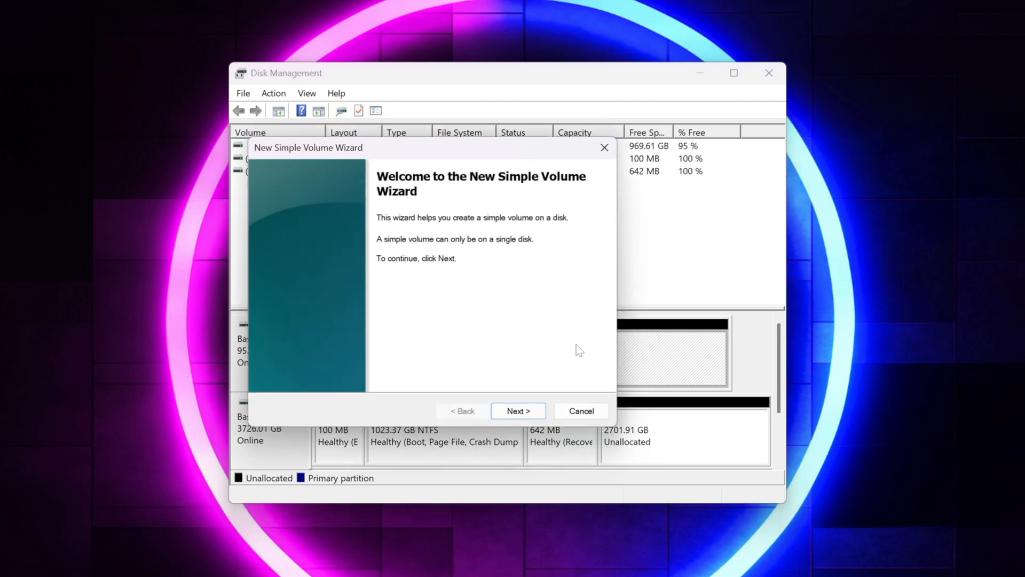
{"action": "left_click", "coordinate": [518, 410]}
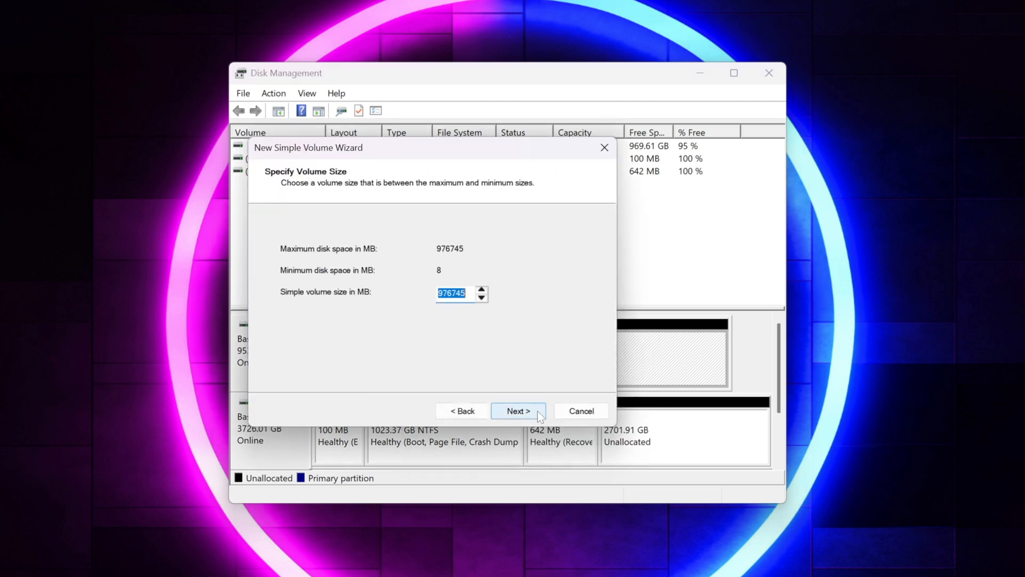
{"action": "left_click", "coordinate": [518, 410]}
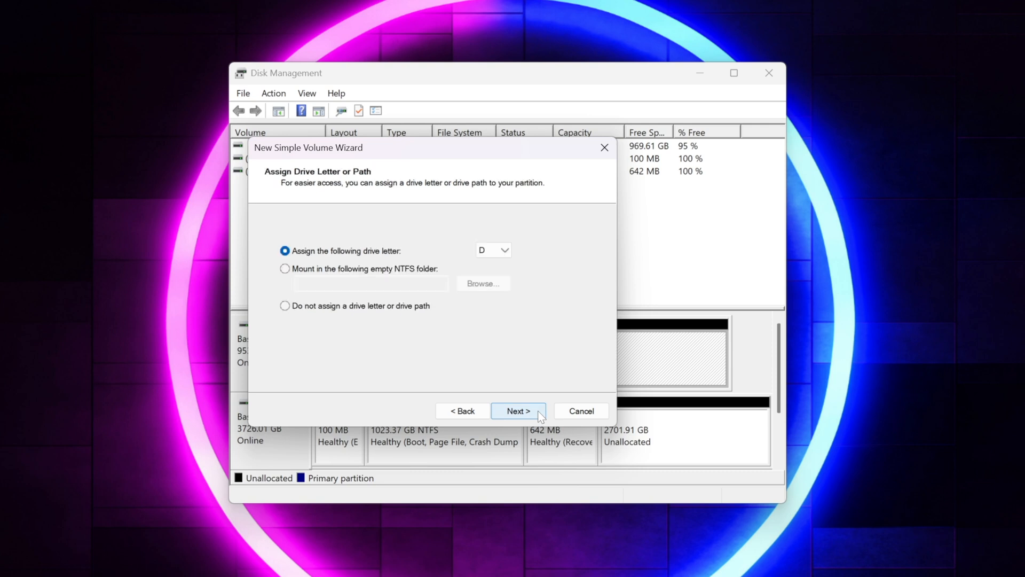
{"action": "left_click", "coordinate": [507, 250]}
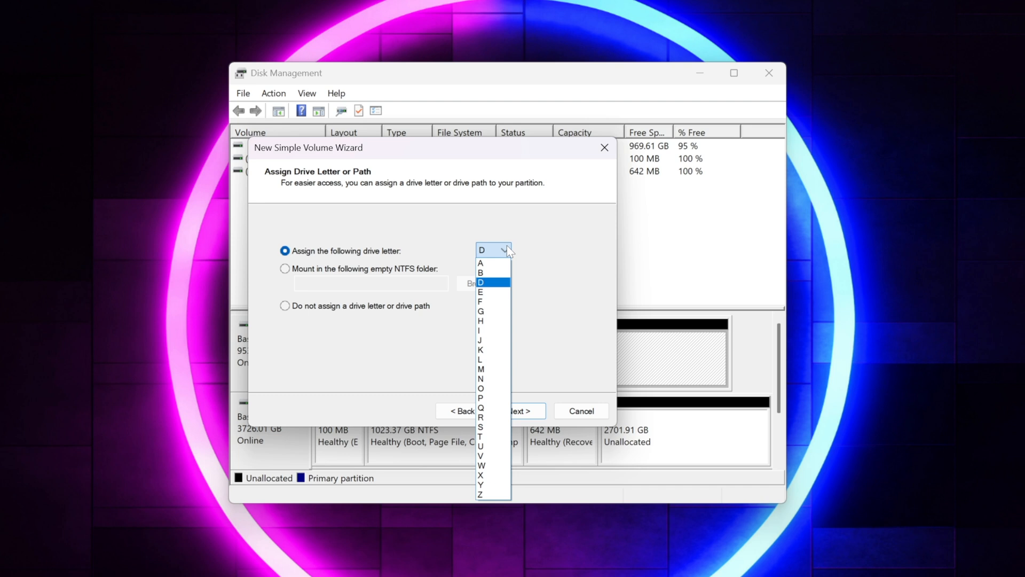
{"action": "left_click", "coordinate": [481, 282]}
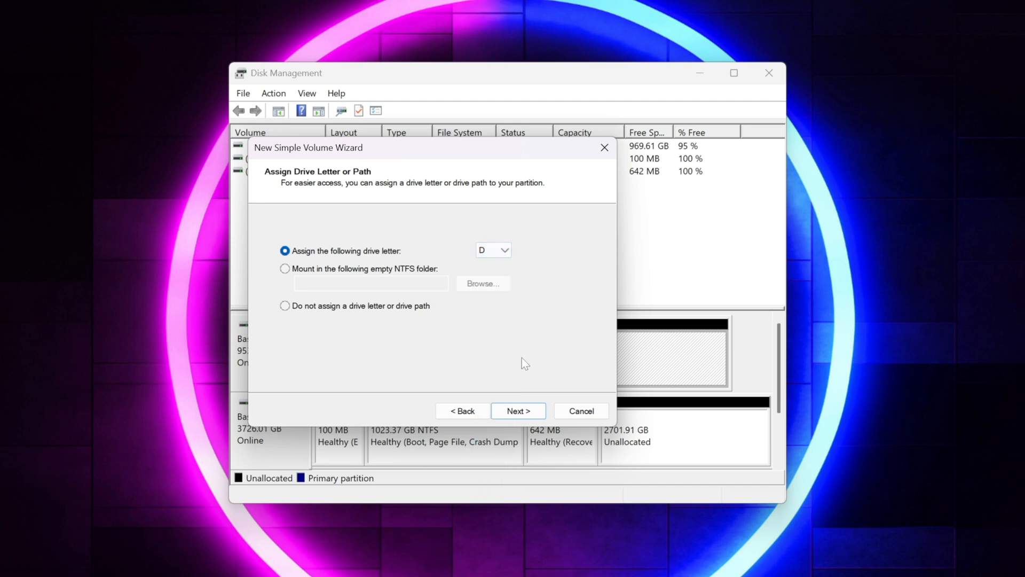
{"action": "left_click", "coordinate": [518, 410]}
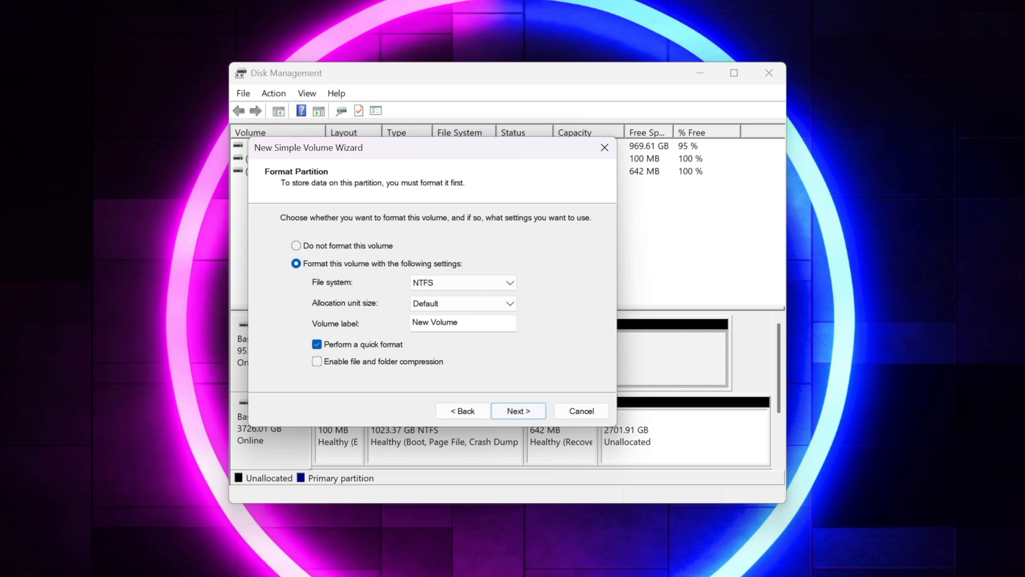
Label the NTFS quick-format volume 'Phixero P500' and proceed to the settings summary.
{"action": "triple_click", "coordinate": [463, 323]}
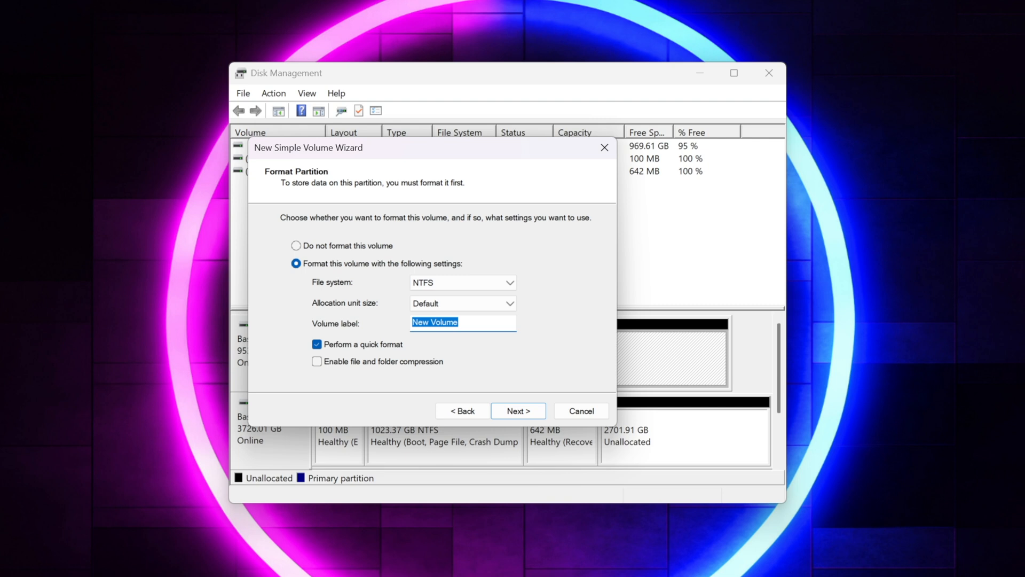
{"action": "type", "text": "P"}
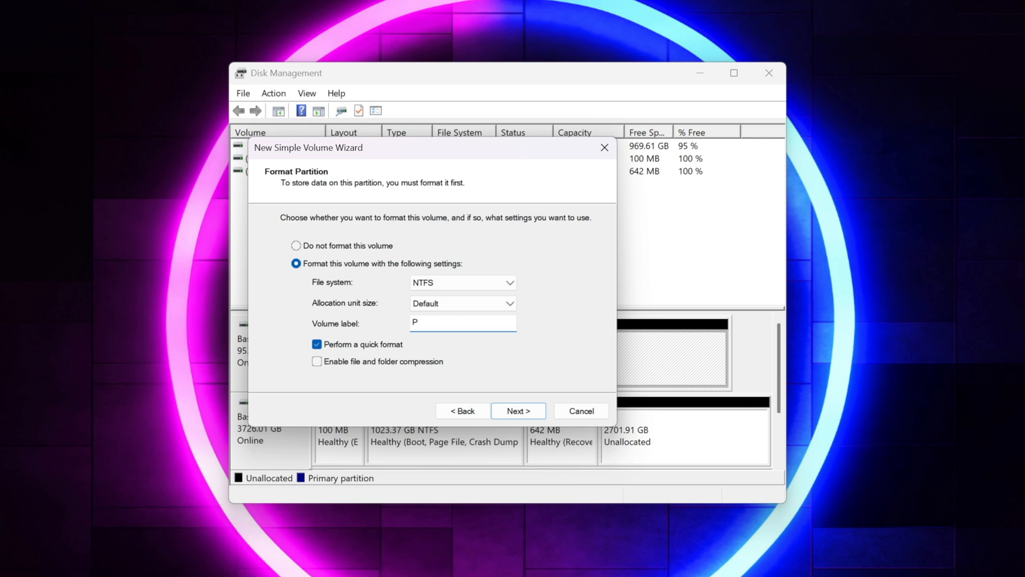
{"action": "type", "text": "hixero P"}
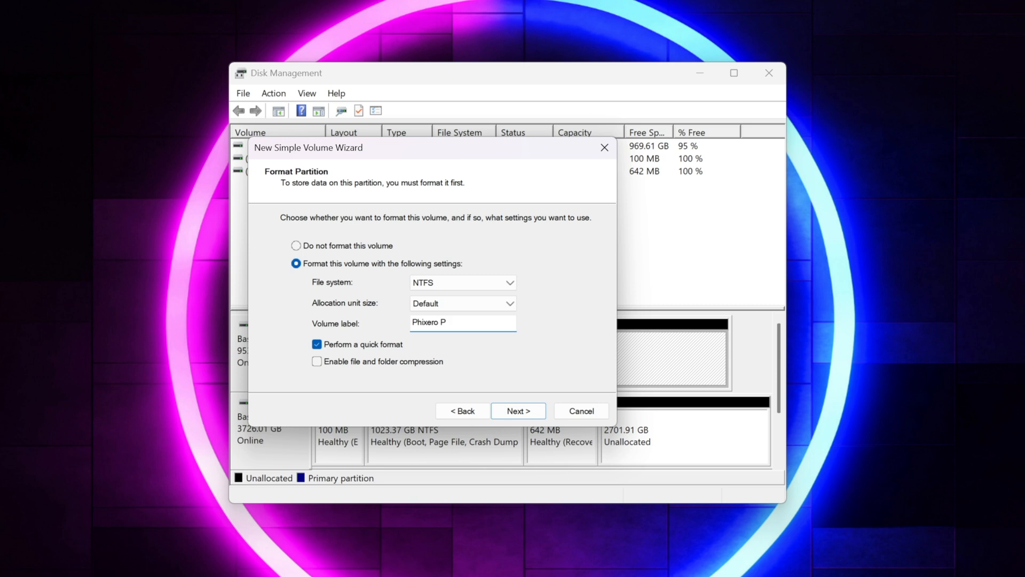
{"action": "type", "text": "5-"}
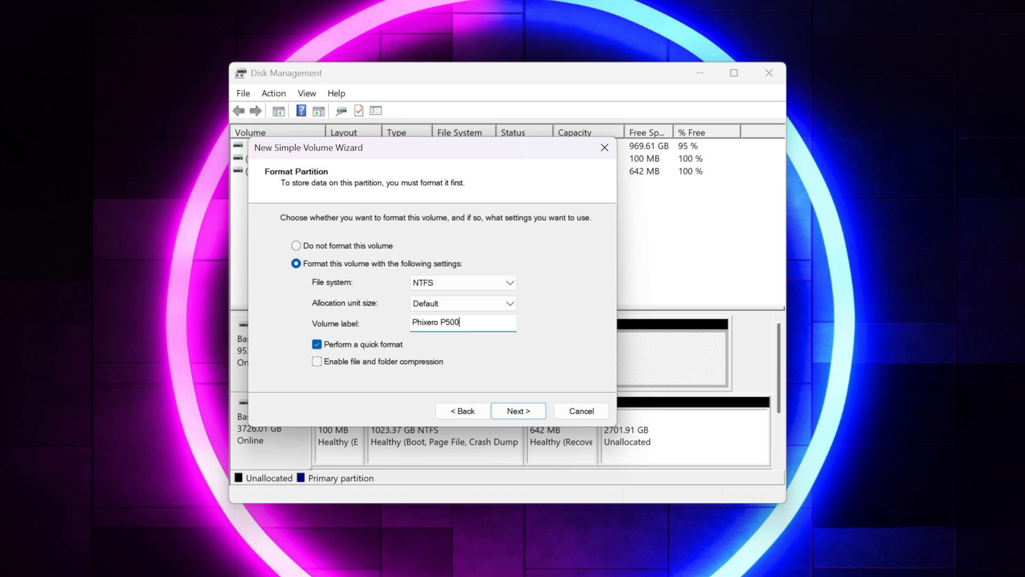
{"action": "mouse_move", "coordinate": [466, 352]}
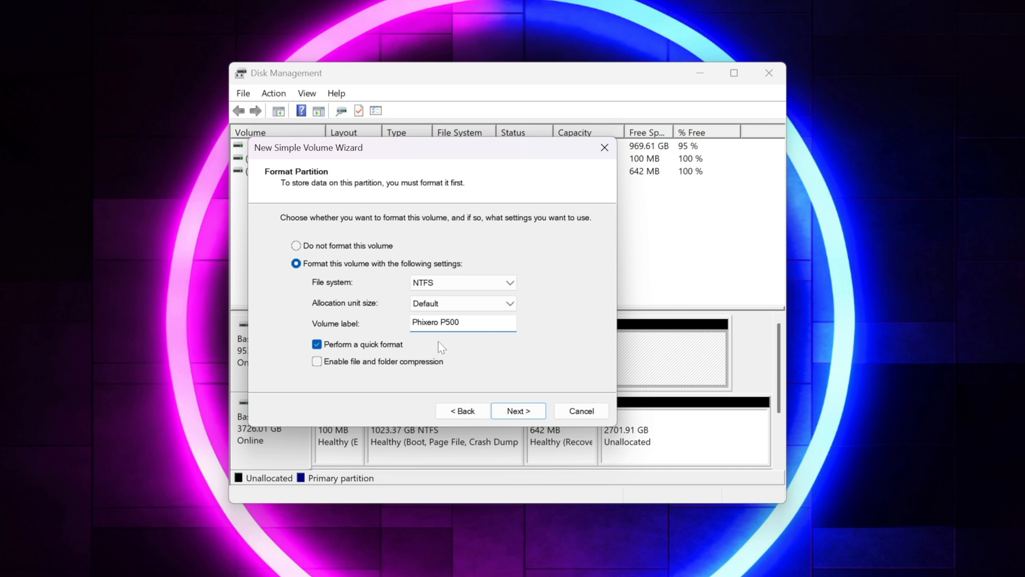
{"action": "left_click", "coordinate": [519, 410]}
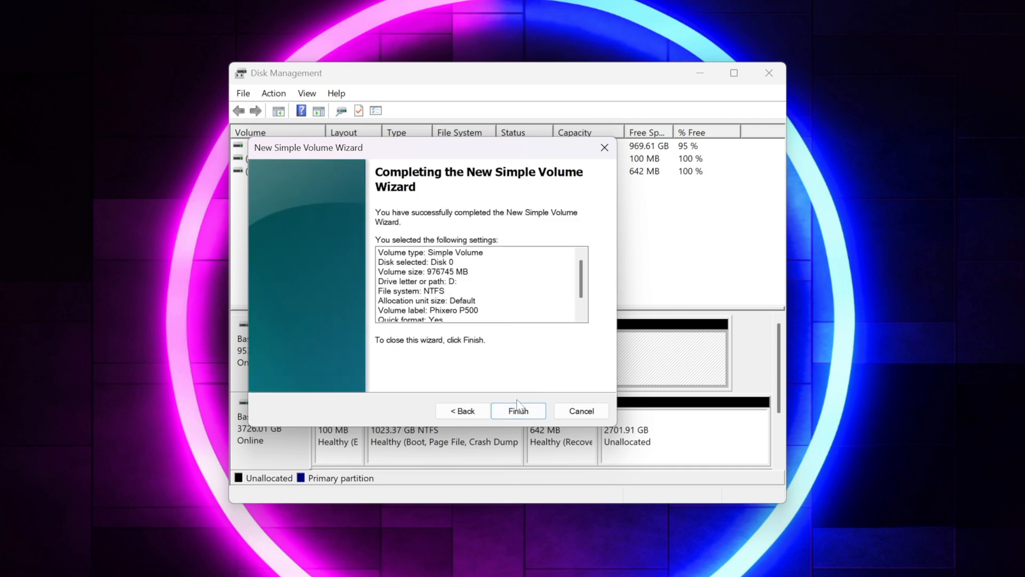
Finish creating the Phixero P500 (D:) volume and close Disk Management.
{"action": "left_click", "coordinate": [518, 411]}
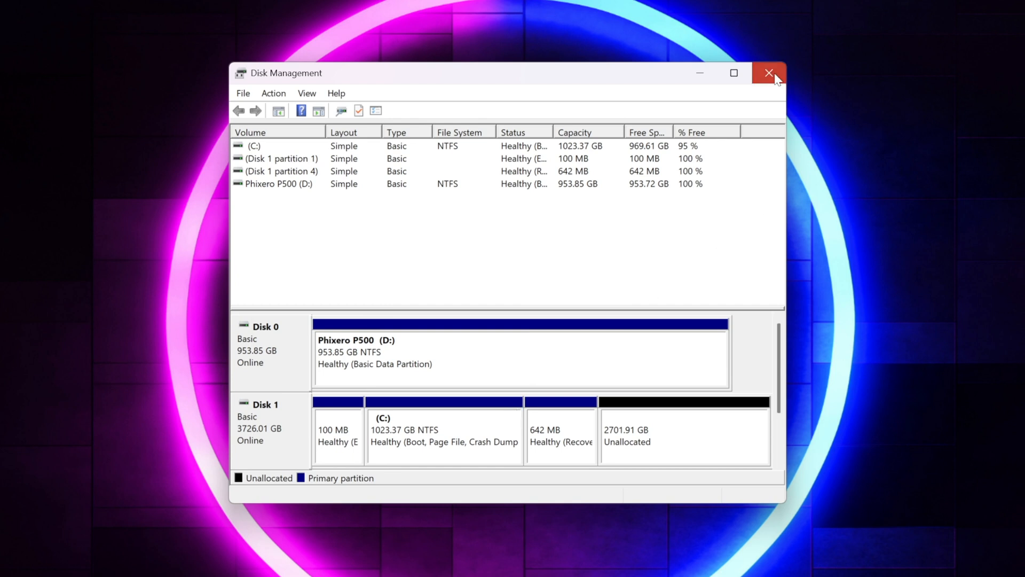
{"action": "left_click", "coordinate": [767, 73]}
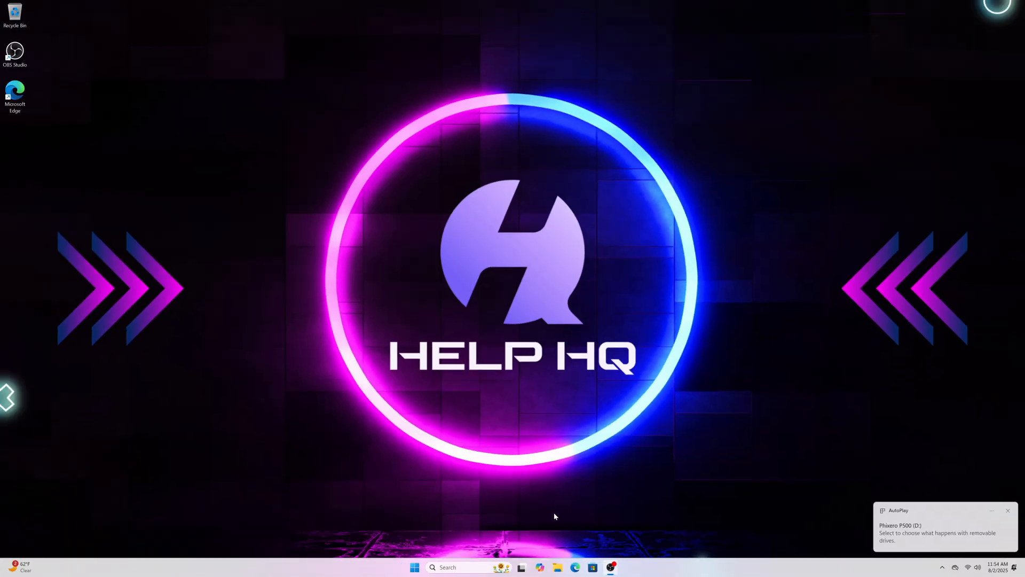
Show This PC in File Explorer with Phixero P500 (D:) listed beside Local Disk (C:).
{"action": "left_click", "coordinate": [1008, 510]}
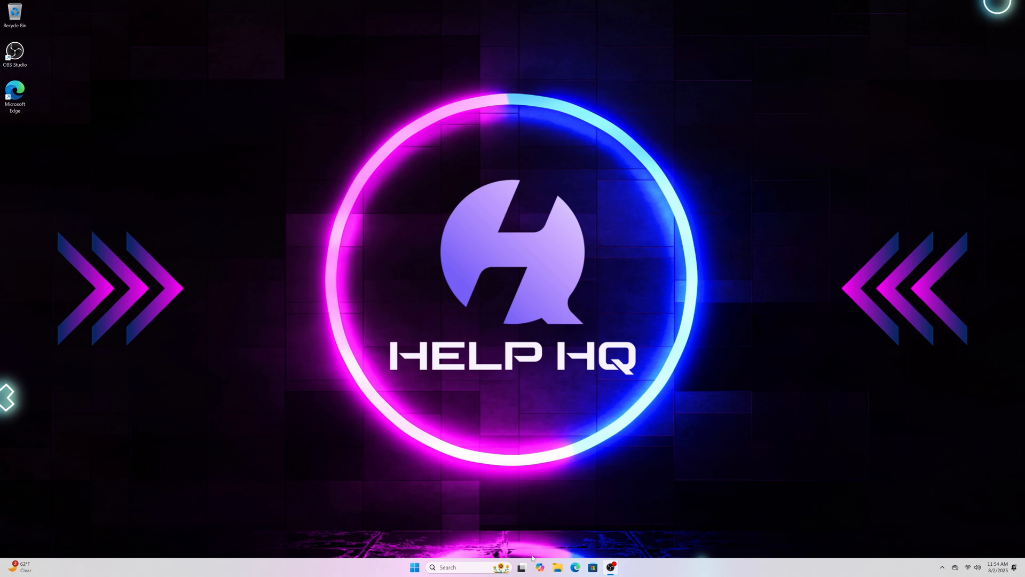
{"action": "left_click", "coordinate": [522, 568]}
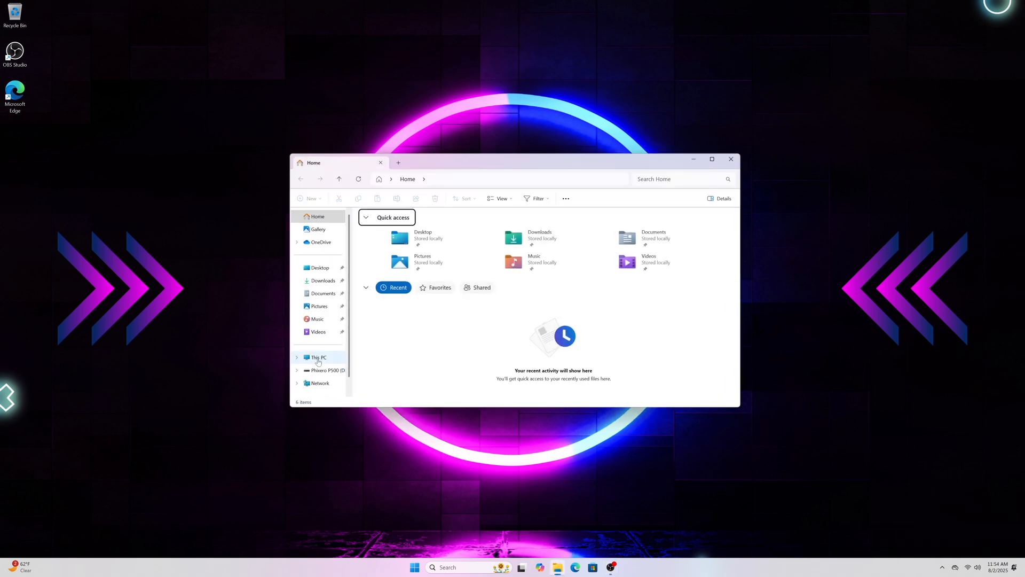
{"action": "left_click", "coordinate": [318, 357]}
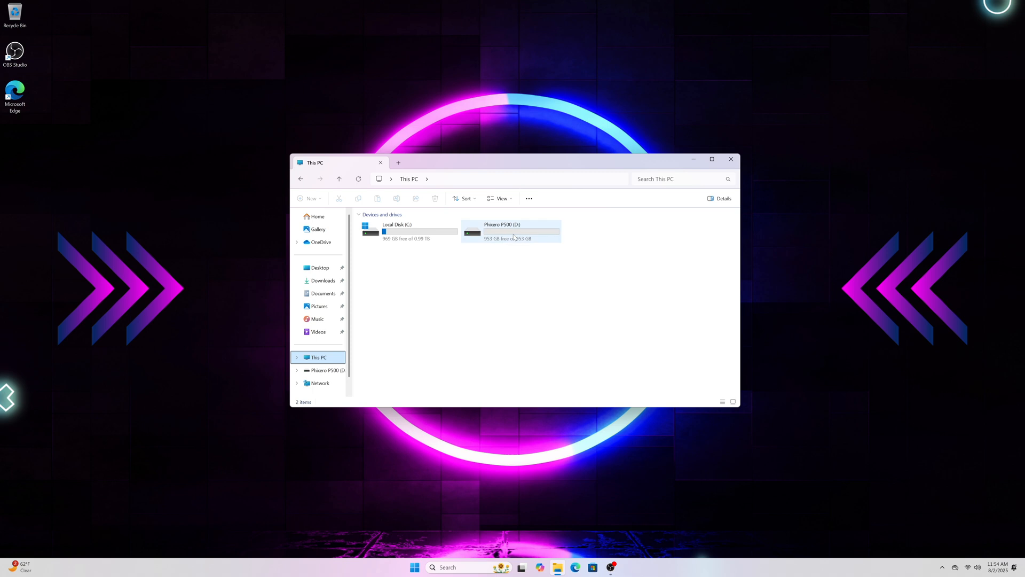
{"action": "left_click", "coordinate": [549, 305]}
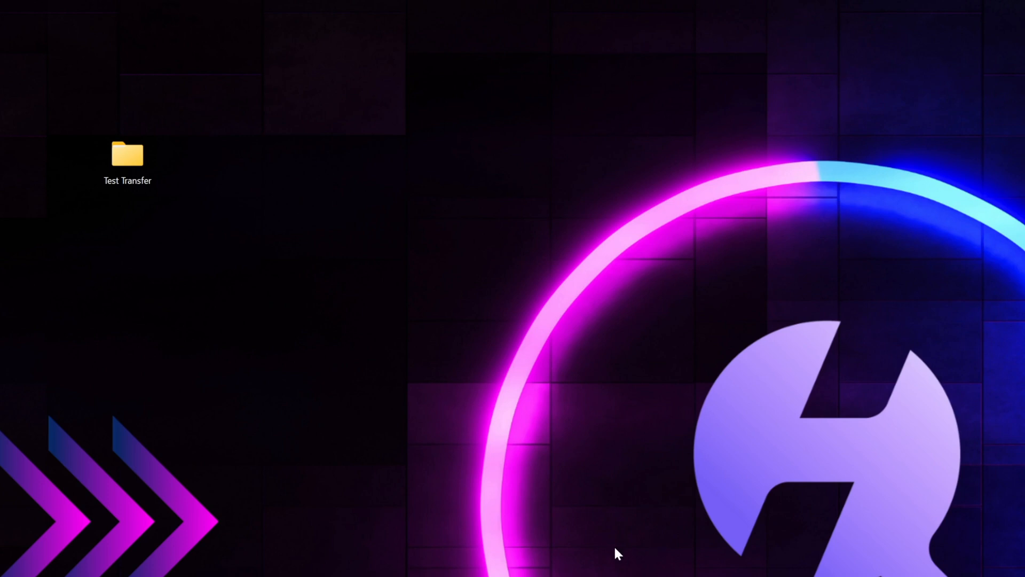
{"action": "mouse_move", "coordinate": [137, 158]}
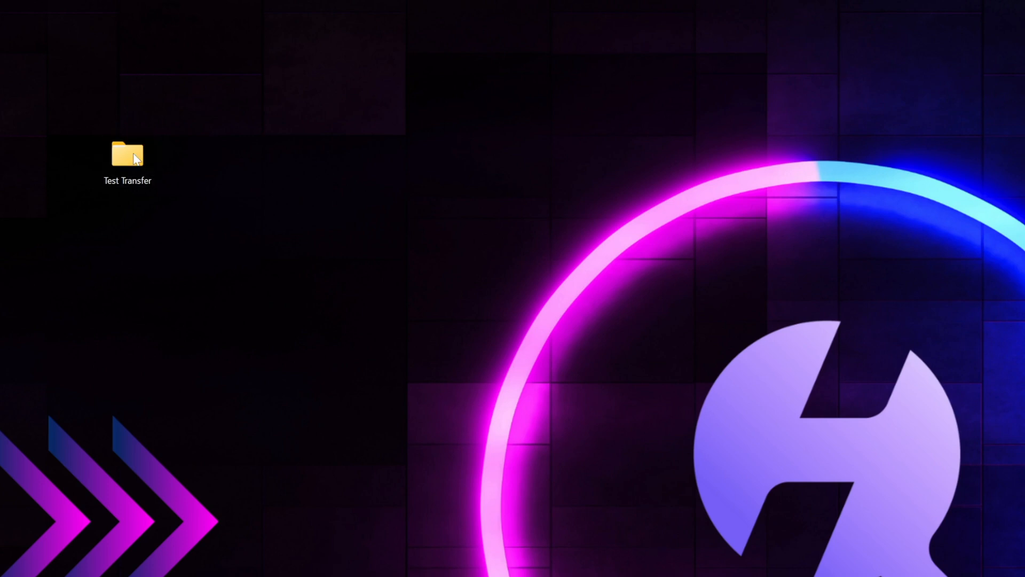
Check the Test Transfer folder's 105 GB properties, then drag it onto Phixero P500 (D:).
{"action": "right_click", "coordinate": [129, 155]}
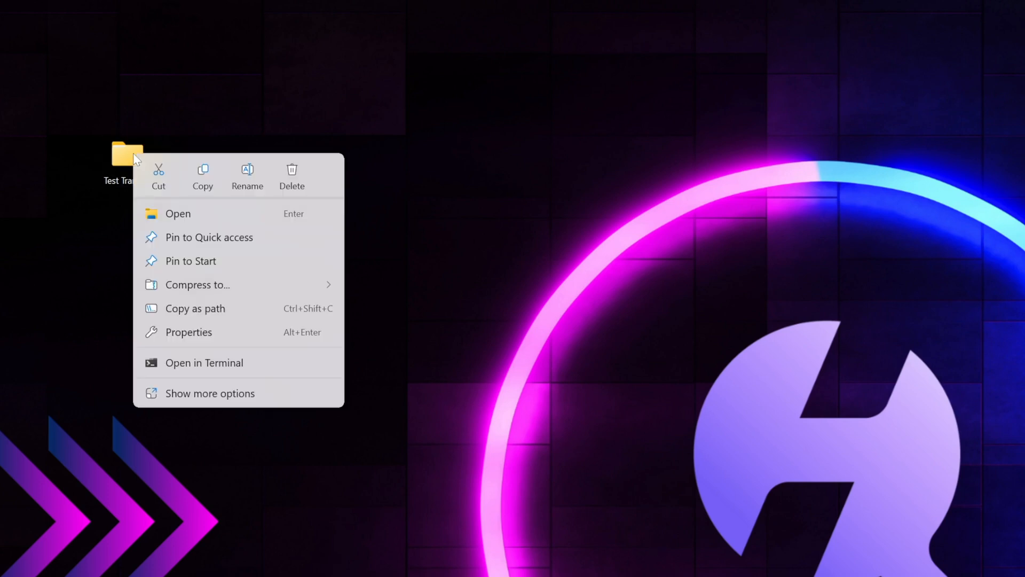
{"action": "left_click", "coordinate": [188, 332]}
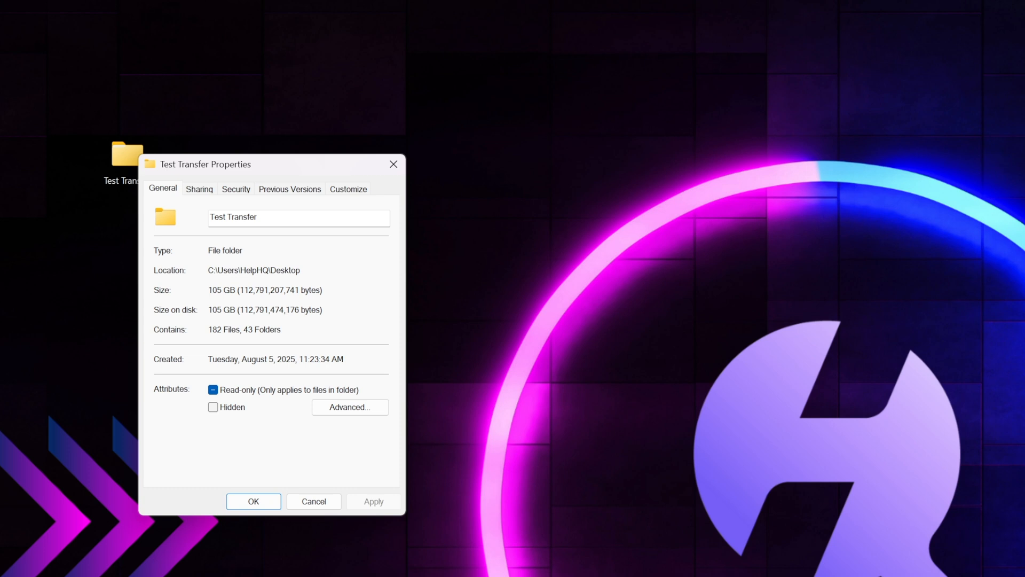
{"action": "mouse_move", "coordinate": [393, 165]}
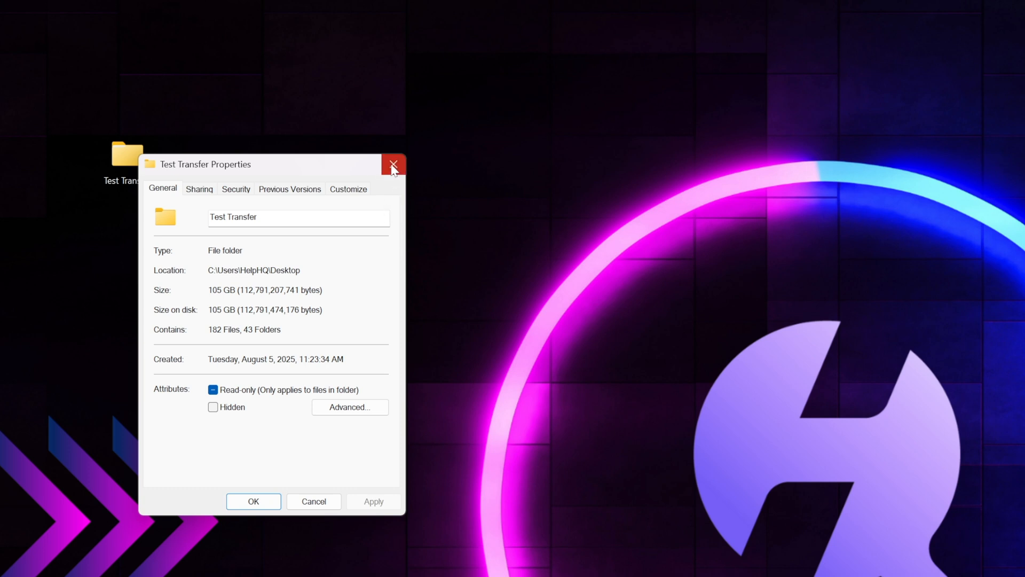
{"action": "left_click", "coordinate": [393, 165]}
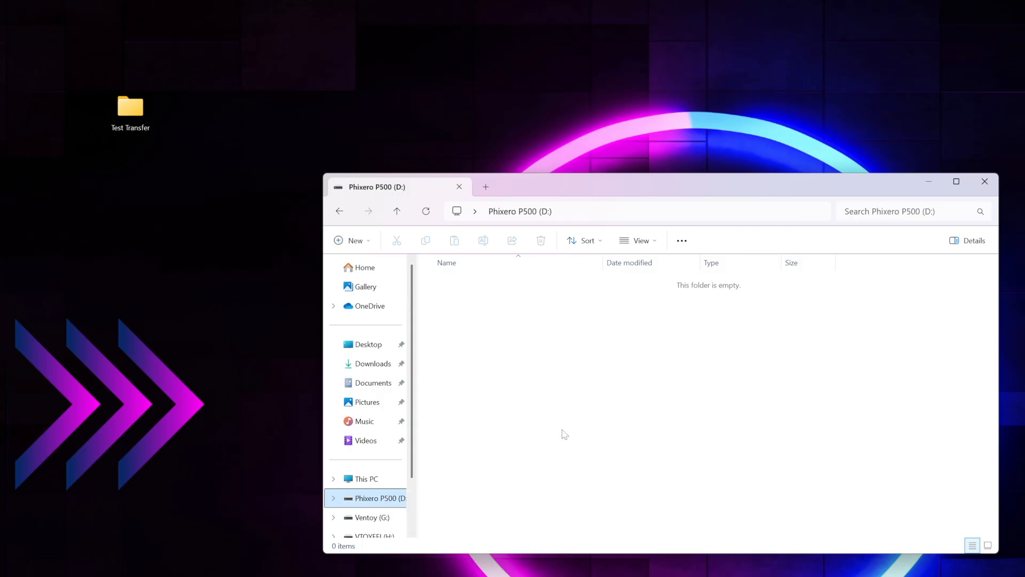
{"action": "mouse_move", "coordinate": [589, 190]}
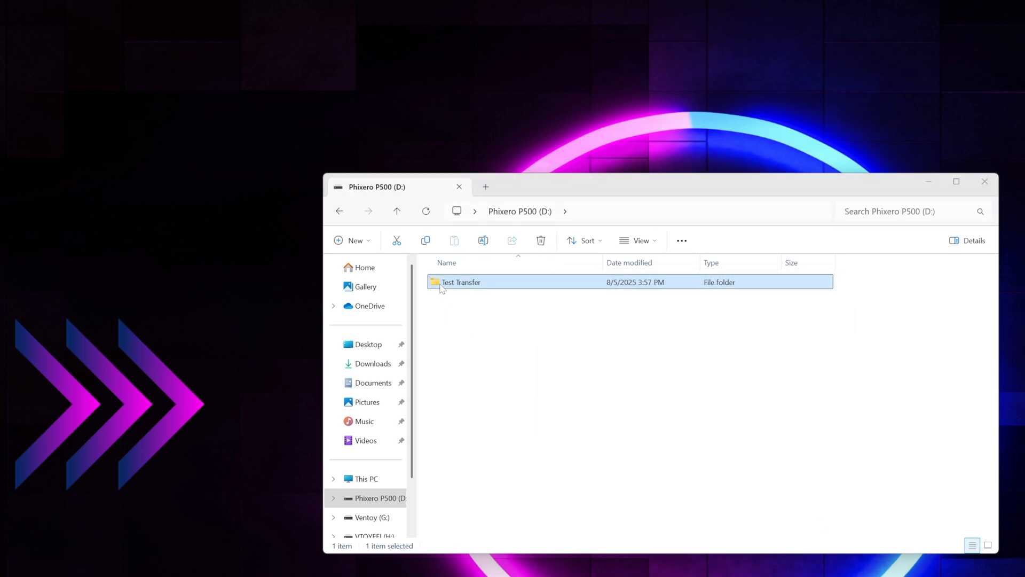
{"action": "left_click_drag", "start_coordinate": [461, 282], "coordinate": [230, 171]}
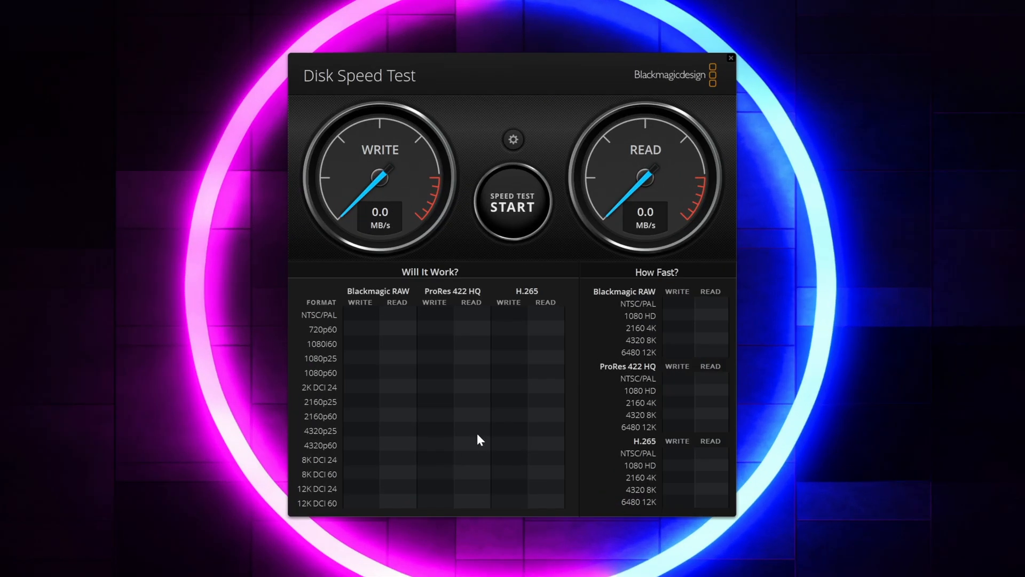
Target Phixero P500 (D:) and run a 2 GB speed test reaching about 469 MB/s writes.
{"action": "left_click", "coordinate": [513, 139]}
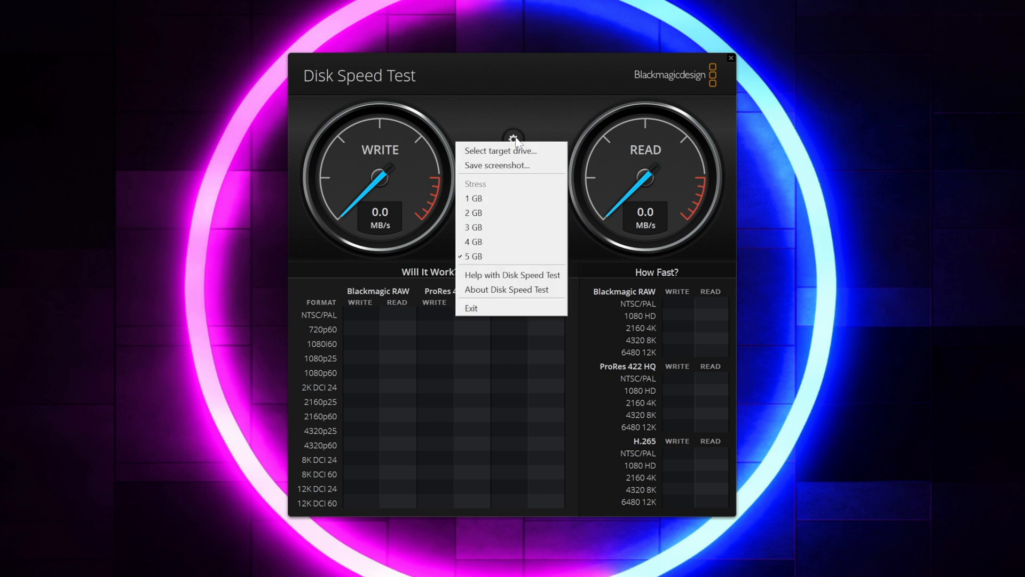
{"action": "mouse_move", "coordinate": [468, 222]}
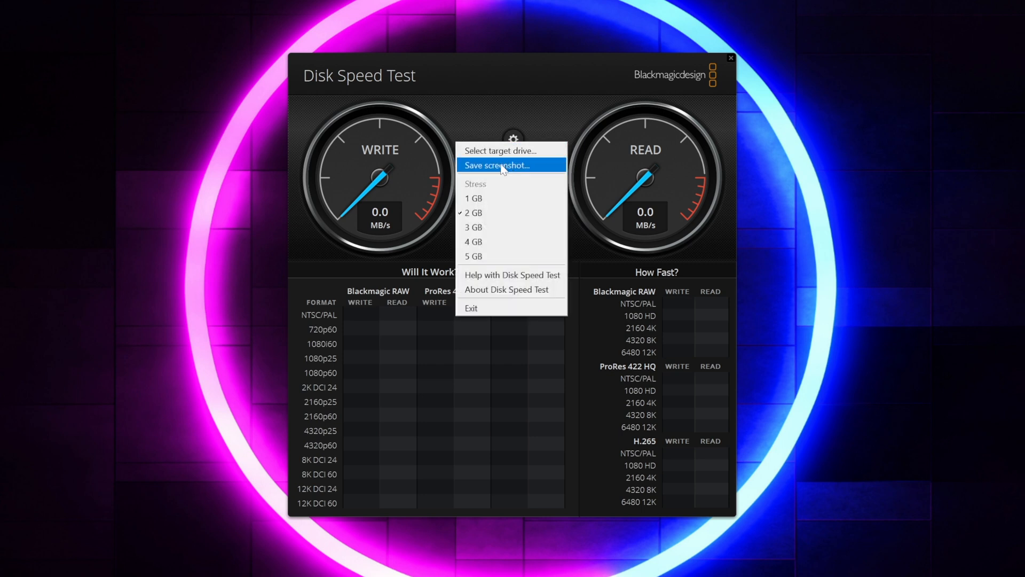
{"action": "left_click", "coordinate": [492, 150]}
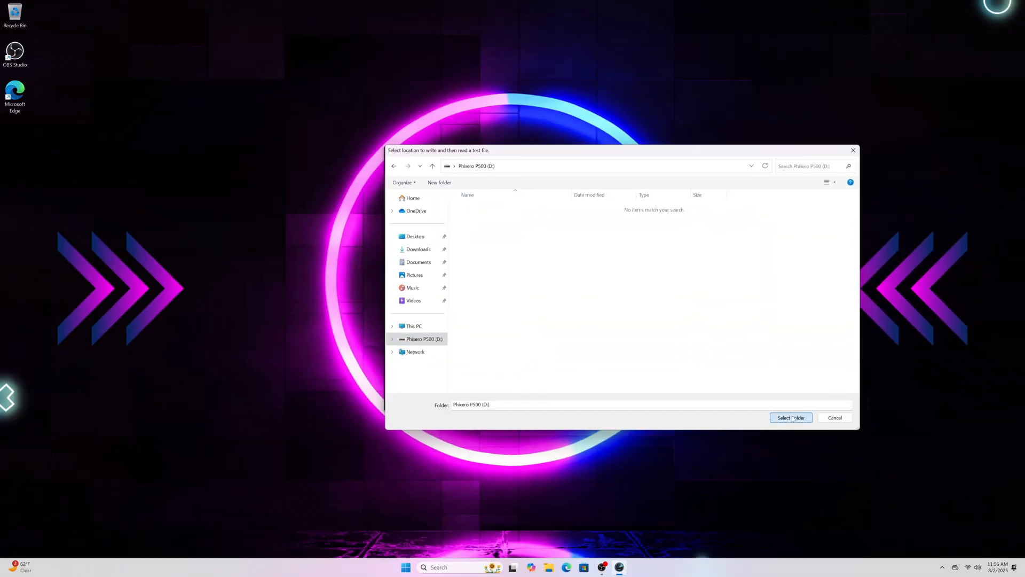
{"action": "left_click", "coordinate": [791, 418]}
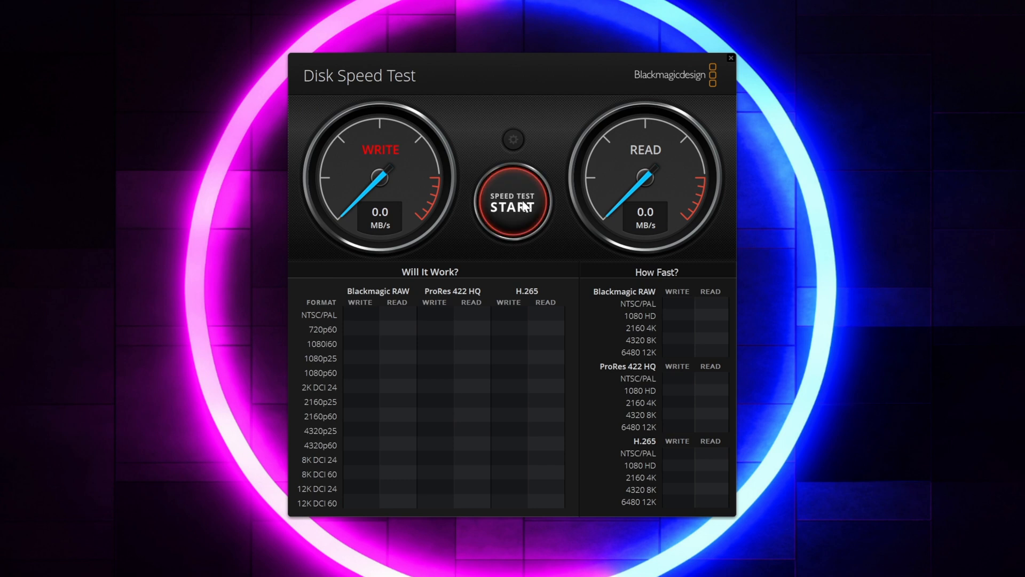
{"action": "left_click", "coordinate": [512, 205]}
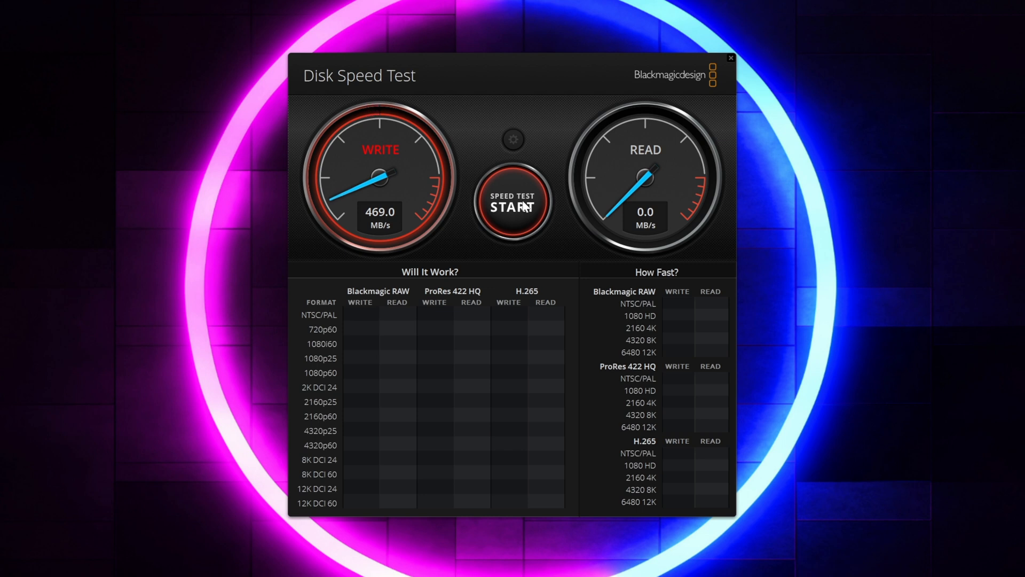
{"action": "left_click", "coordinate": [513, 204]}
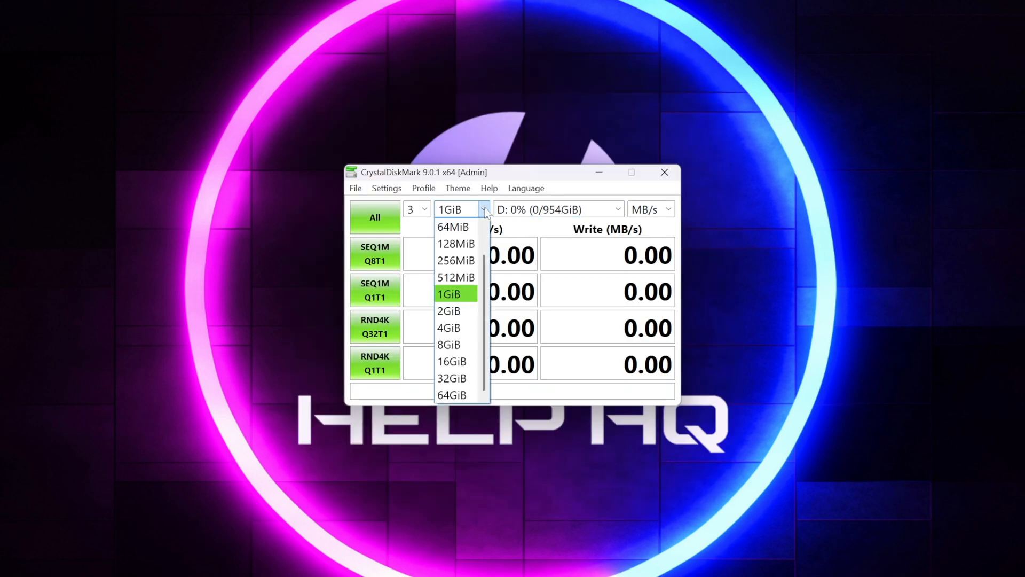
Choose the CrystalDiskMark test file size for the D: drive.
{"action": "left_click", "coordinate": [448, 311]}
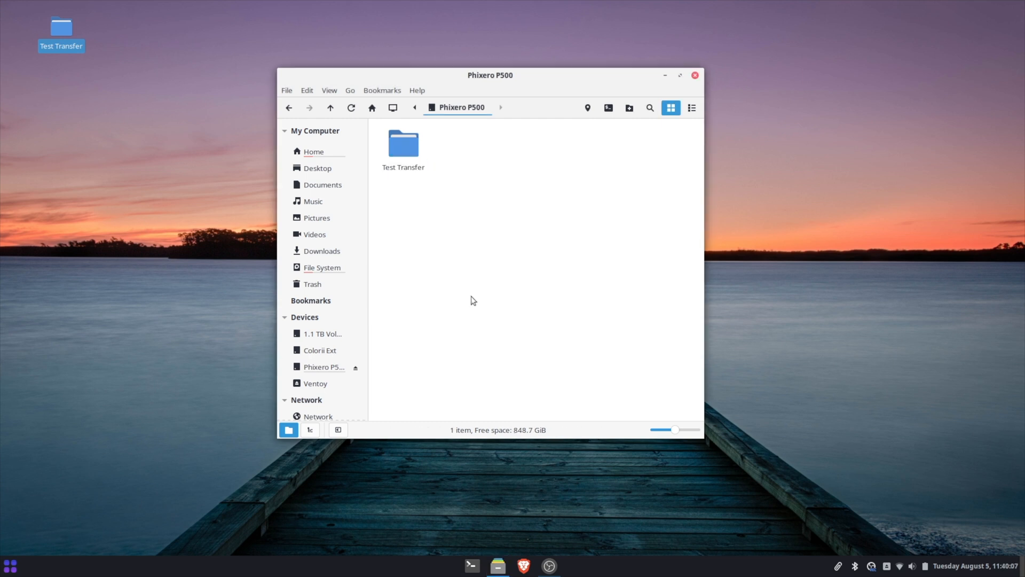
Empty the Trash in Nemo and close the file manager window.
{"action": "right_click", "coordinate": [60, 26]}
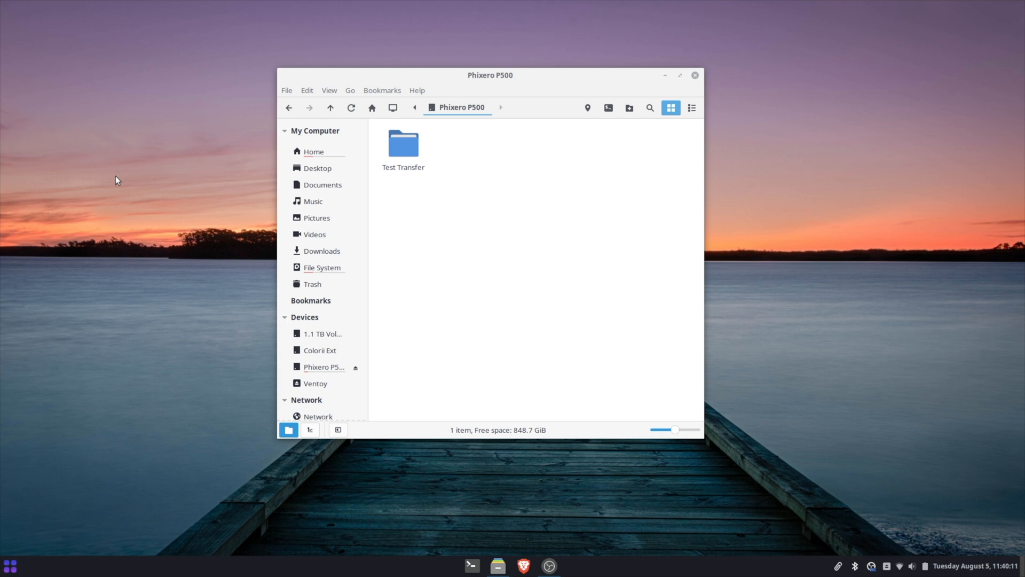
{"action": "right_click", "coordinate": [312, 284]}
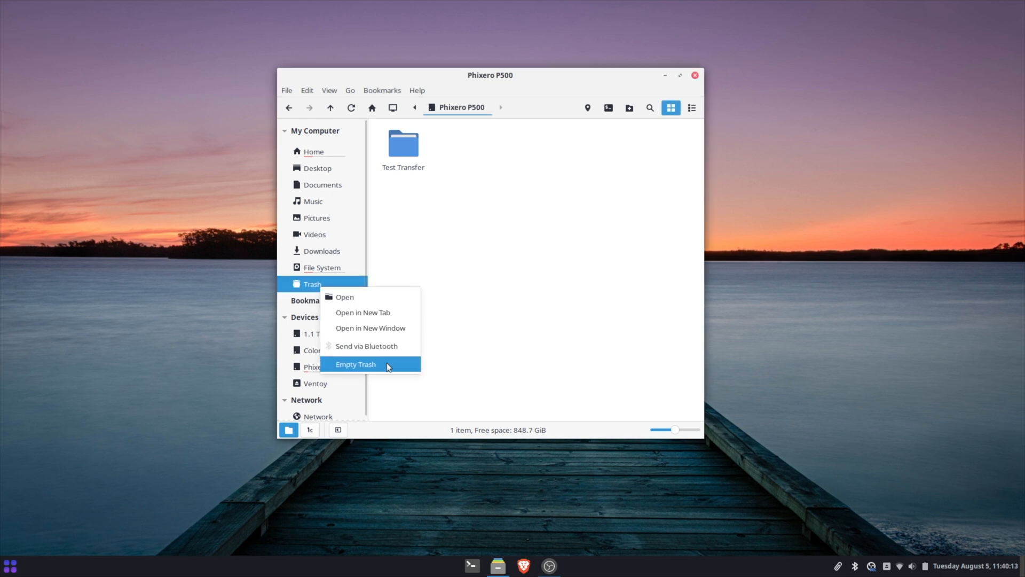
{"action": "left_click", "coordinate": [356, 364]}
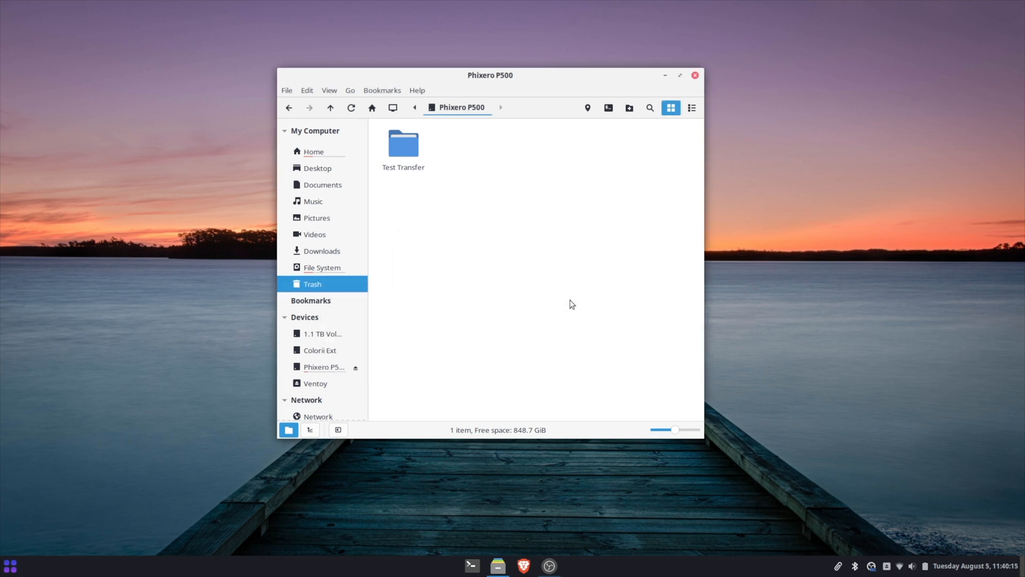
{"action": "left_click", "coordinate": [404, 144]}
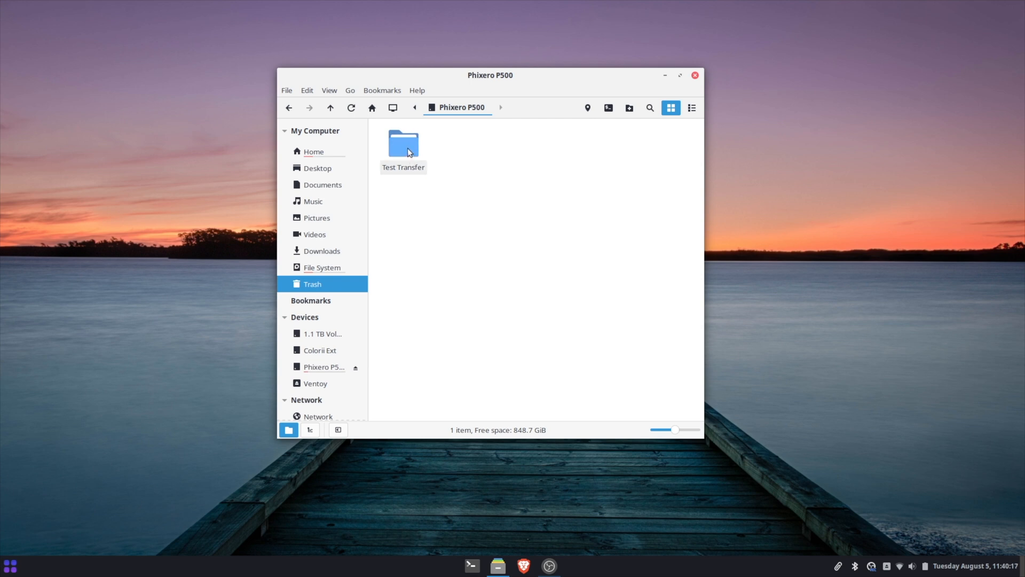
{"action": "left_click", "coordinate": [404, 145]}
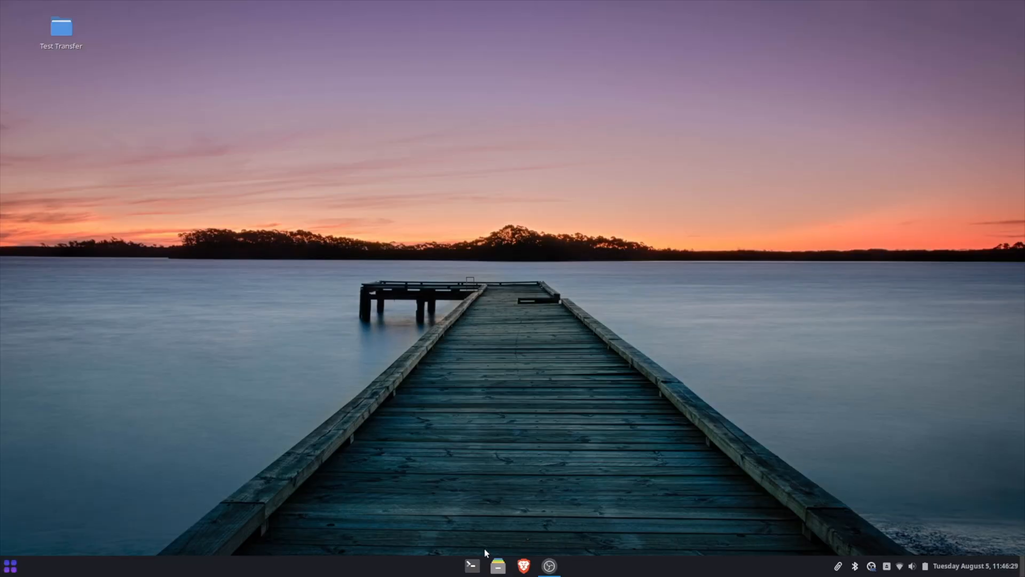
Set the KDiskMark test size to 2 GiB targeting the /run/media Phixero P500 path.
{"action": "left_click", "coordinate": [8, 567]}
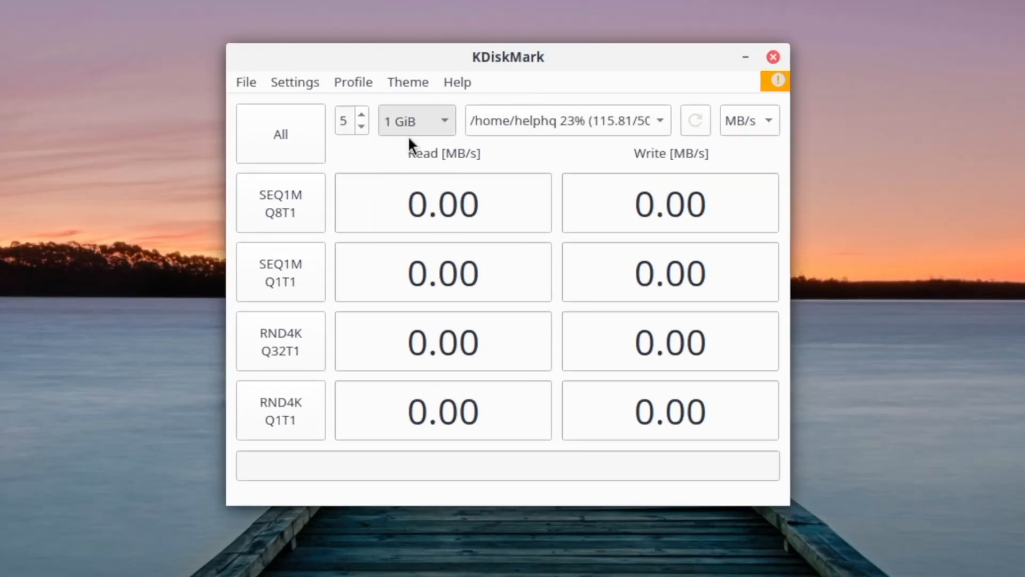
{"action": "left_click", "coordinate": [416, 120]}
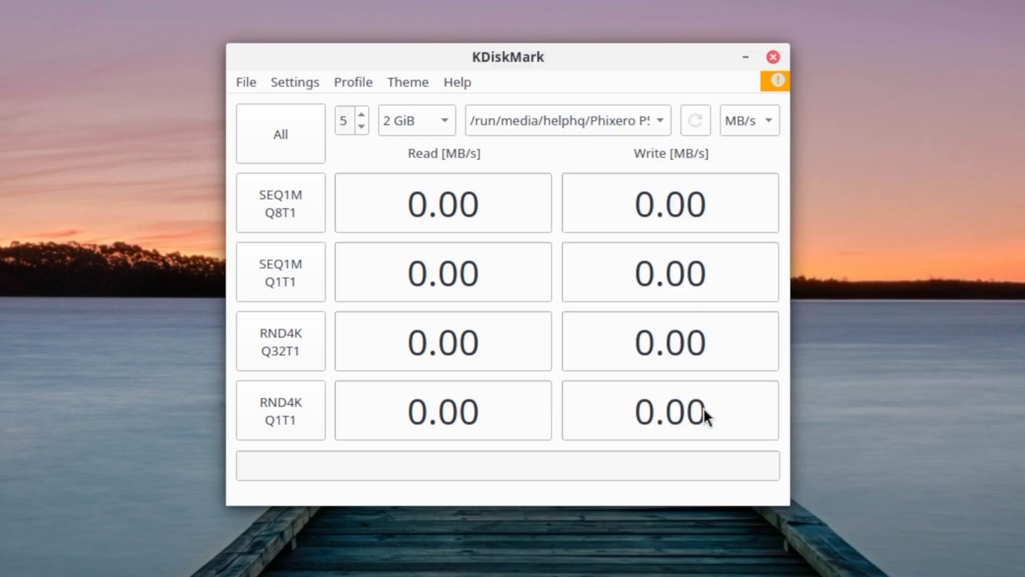
{"action": "mouse_move", "coordinate": [470, 162]}
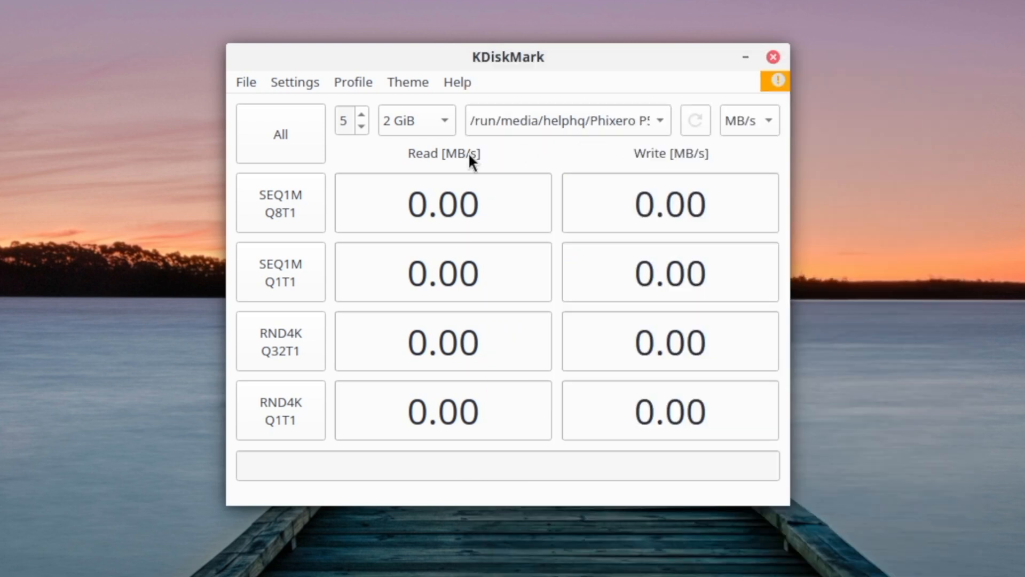
{"action": "left_click", "coordinate": [281, 133]}
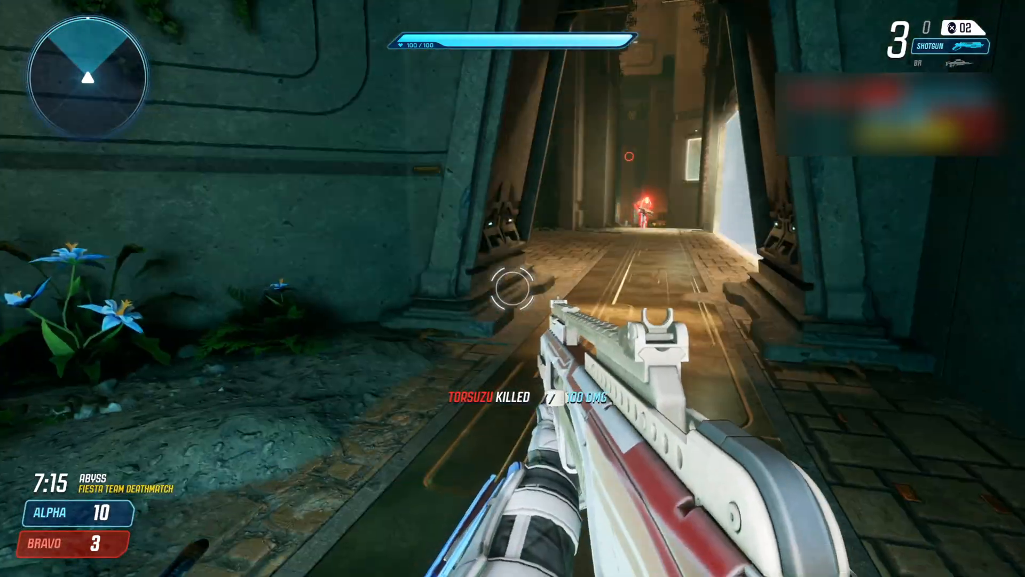
Fire at an enemy during the Fiesta Team Deathmatch round on Abyss.
{"action": "left_click", "coordinate": [511, 291]}
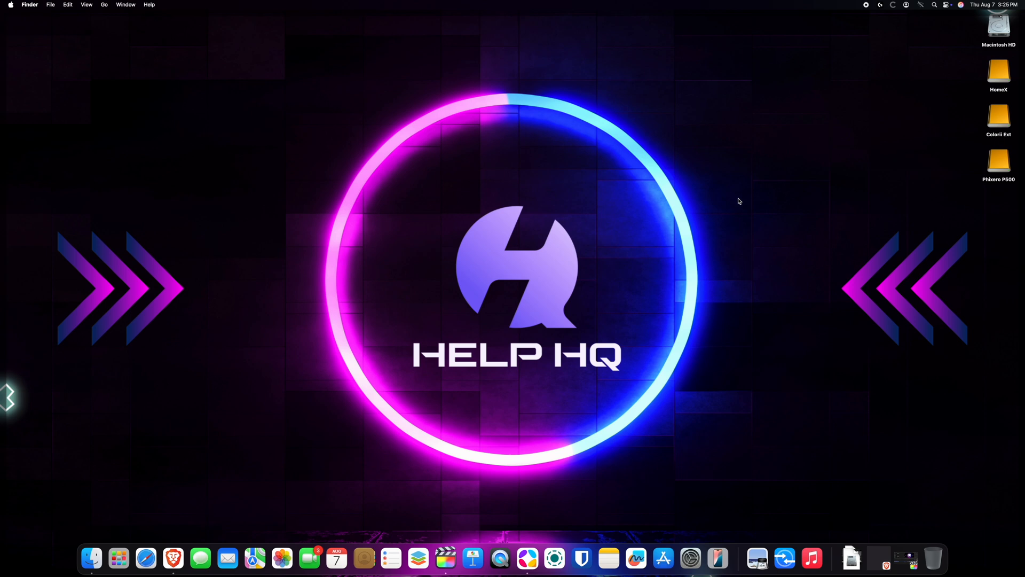
{"action": "mouse_move", "coordinate": [932, 278]}
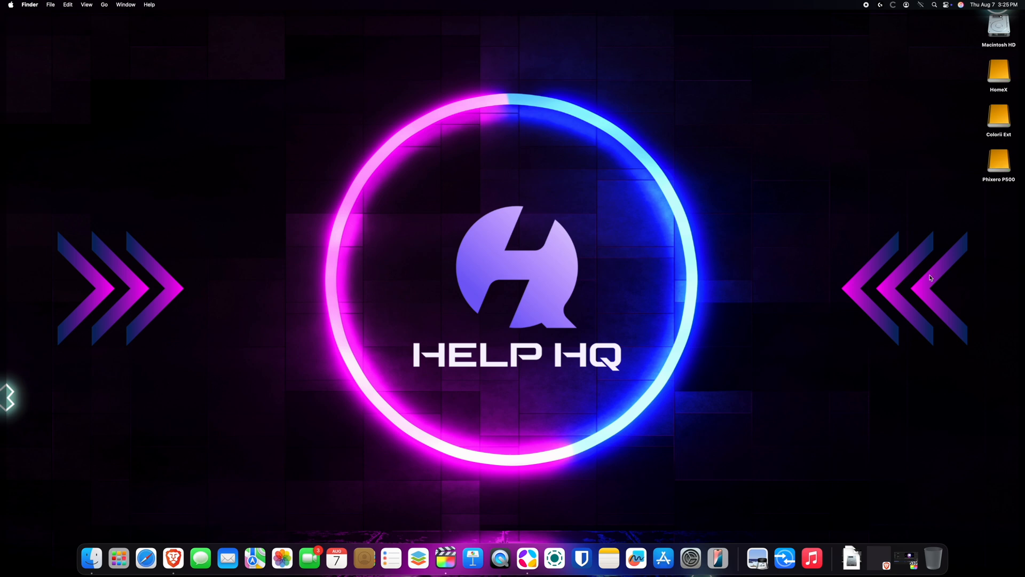
View the Phixero P500 drive's contents, the single SteamLibrary folder.
{"action": "double_click", "coordinate": [998, 160]}
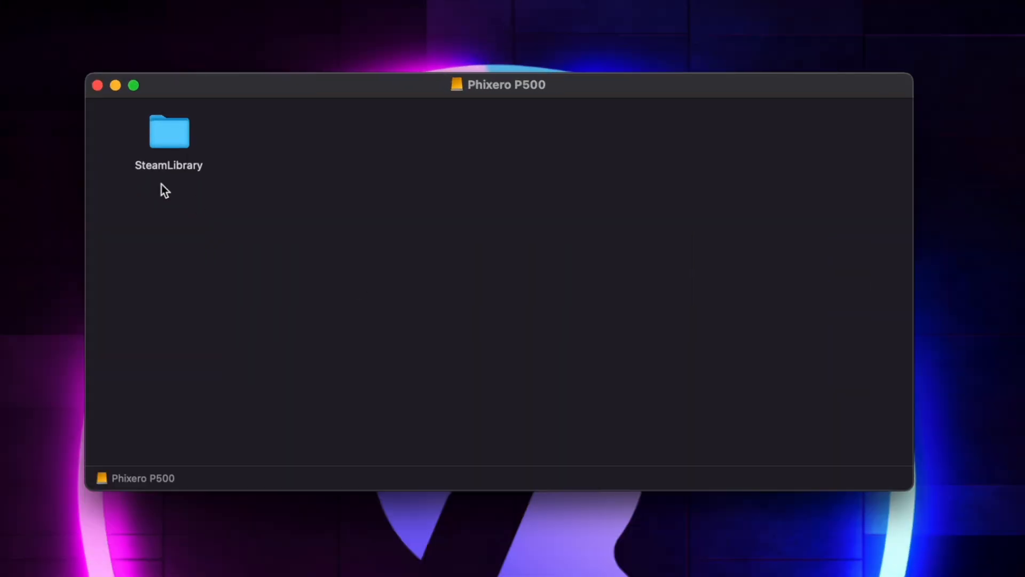
{"action": "double_click", "coordinate": [169, 131]}
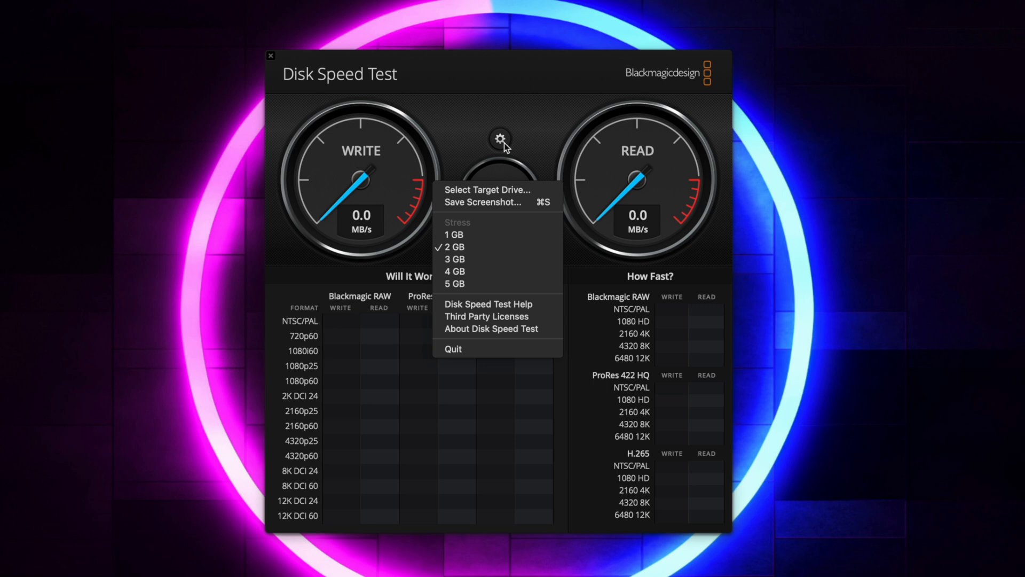
Select Phixero P500 as the target drive and acknowledge the read-only error.
{"action": "left_click", "coordinate": [486, 191]}
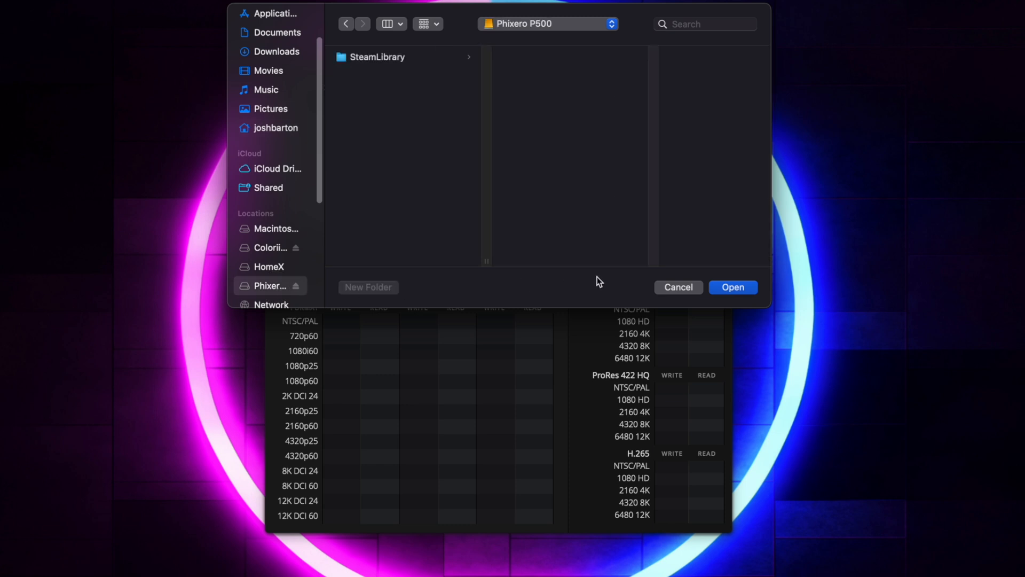
{"action": "left_click", "coordinate": [732, 286]}
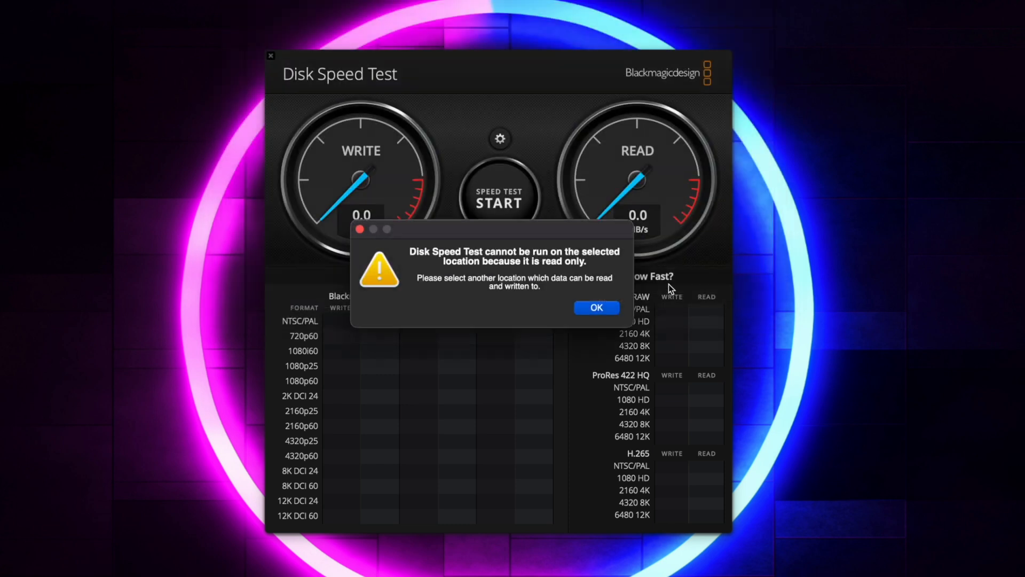
{"action": "mouse_move", "coordinate": [596, 257]}
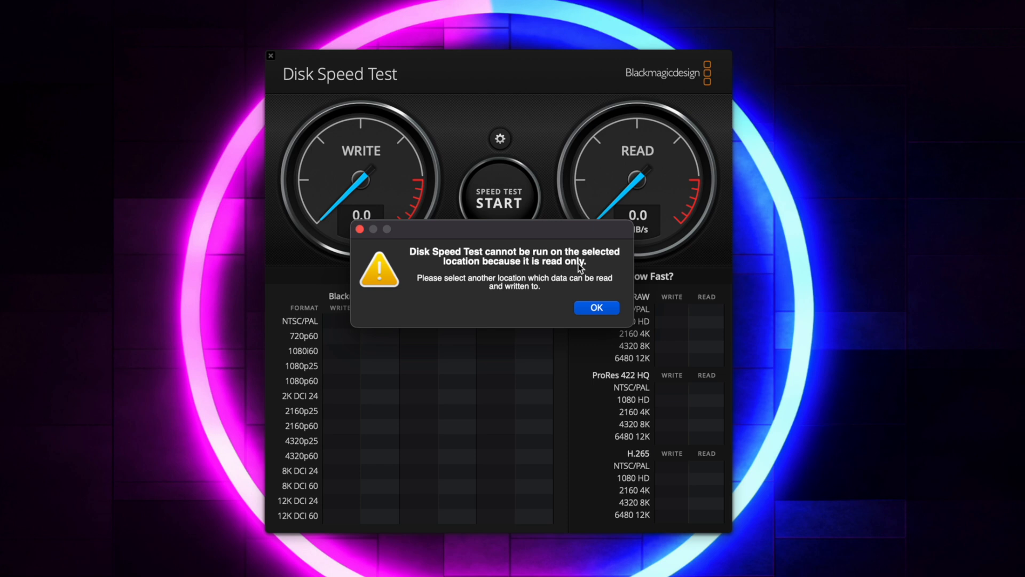
{"action": "left_click", "coordinate": [596, 308]}
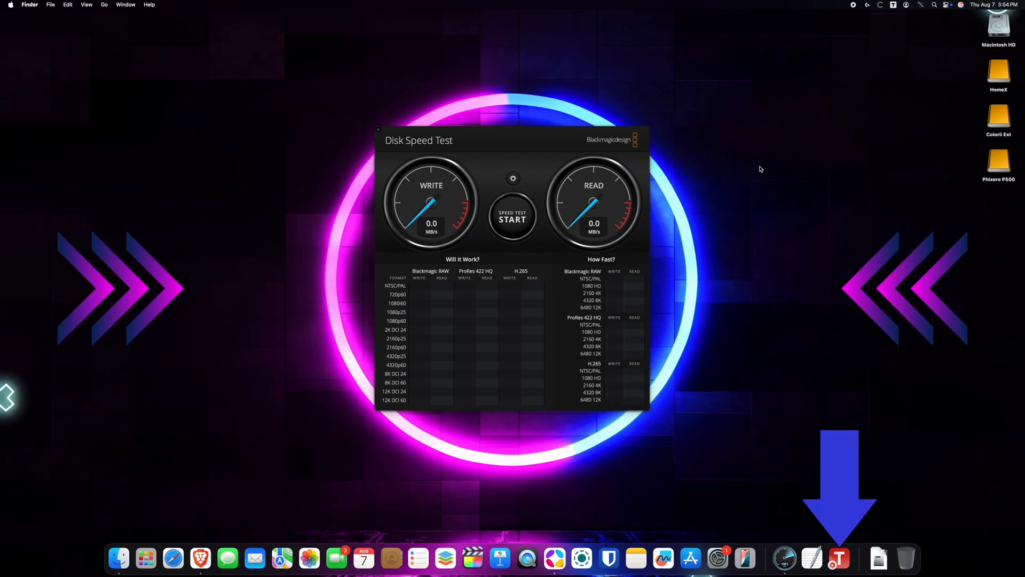
Select a target drive and run the speed test, measuring 378.2 MB/s write and 327.3 MB/s read.
{"action": "left_click", "coordinate": [512, 179]}
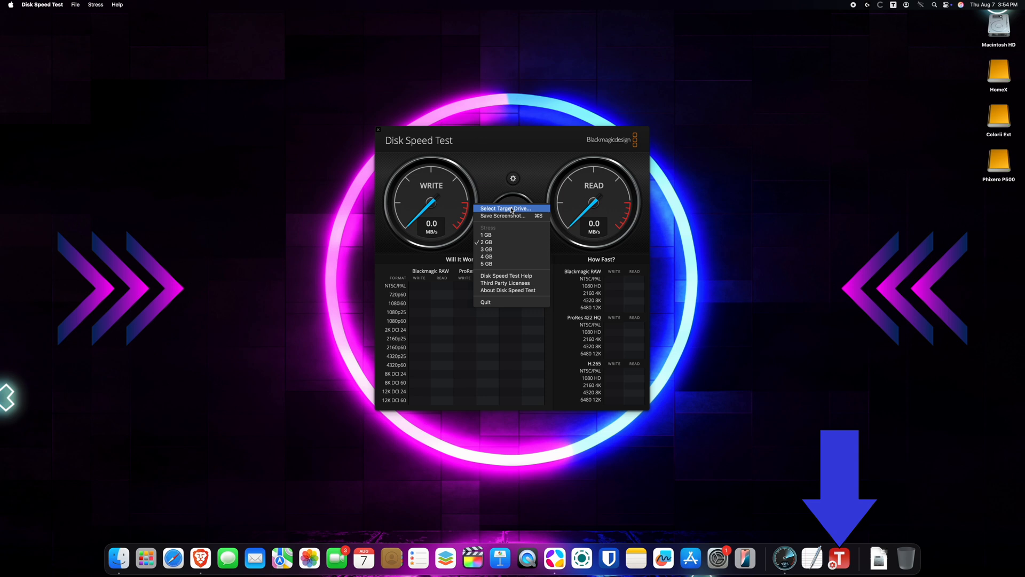
{"action": "left_click", "coordinate": [510, 208]}
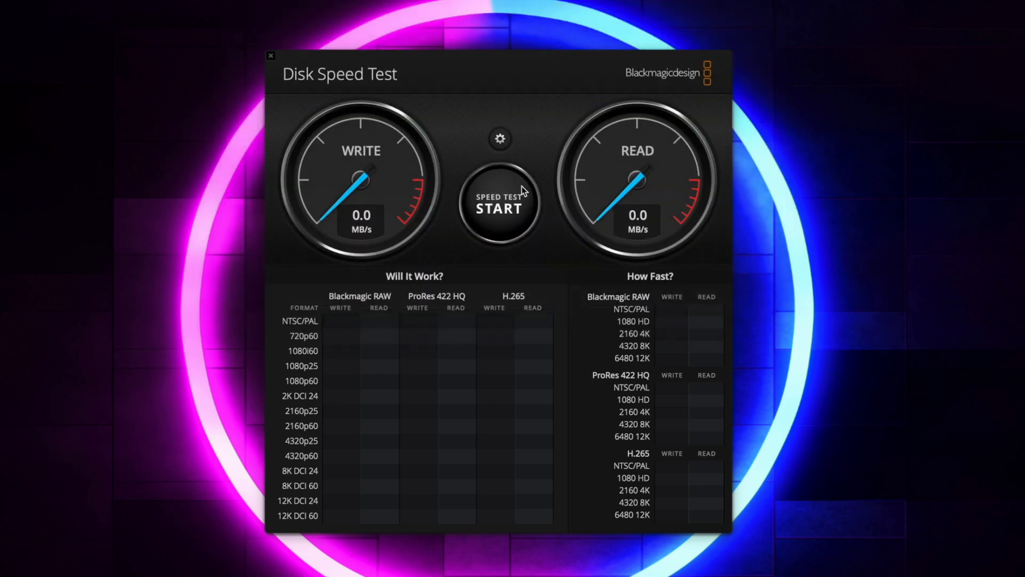
{"action": "left_click", "coordinate": [500, 209]}
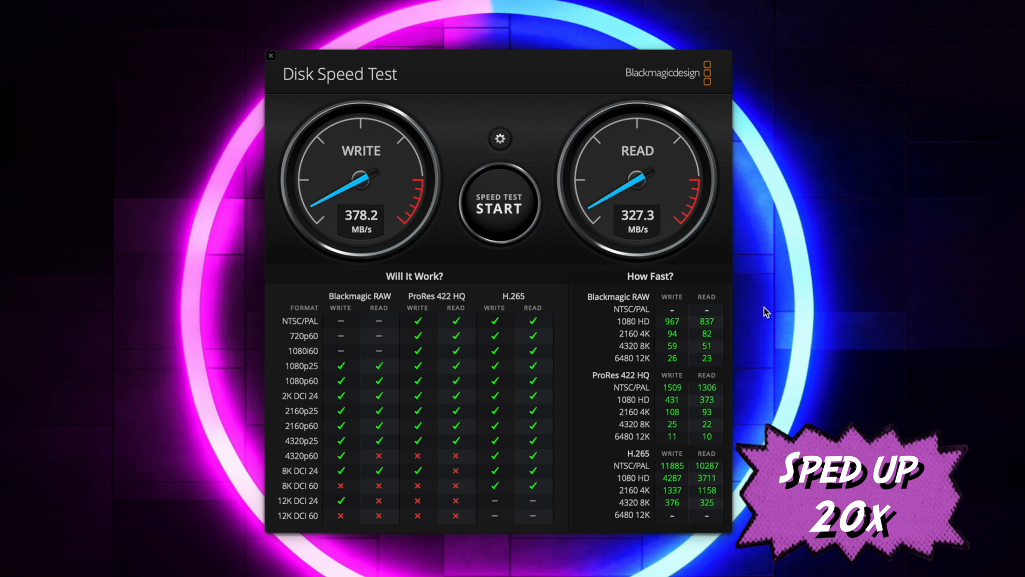